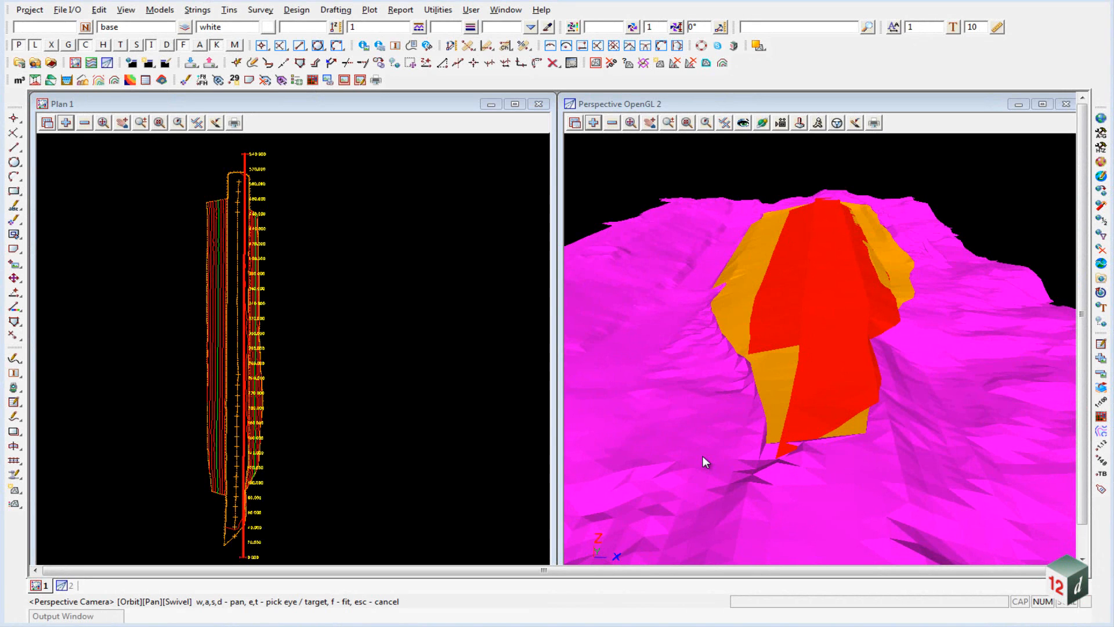
pyautogui.moveTo(685, 489)
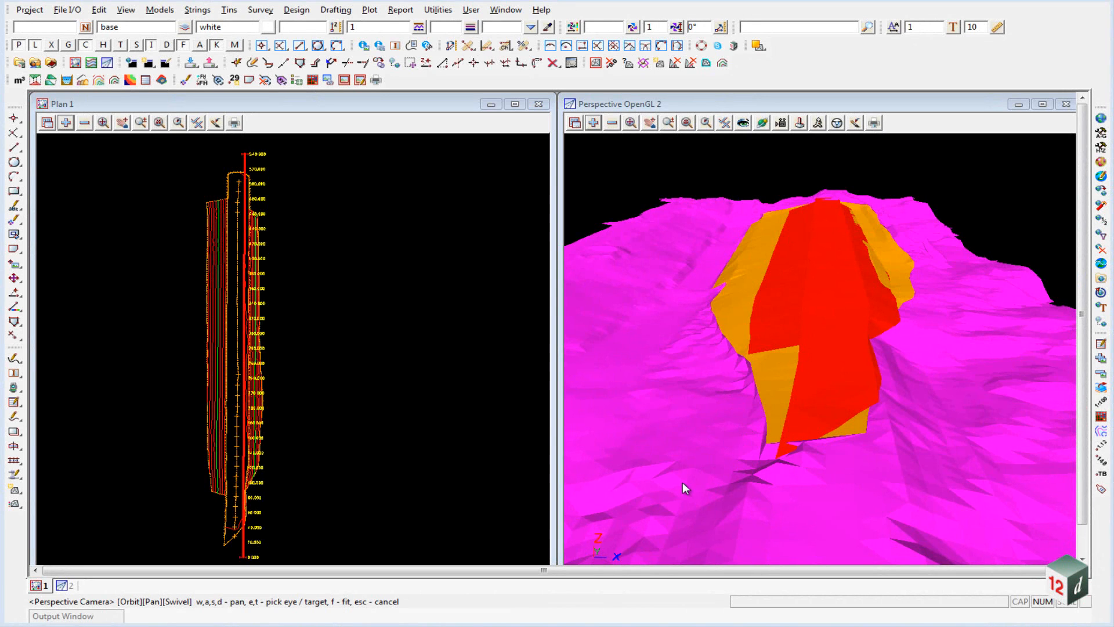
pyautogui.moveTo(718, 427)
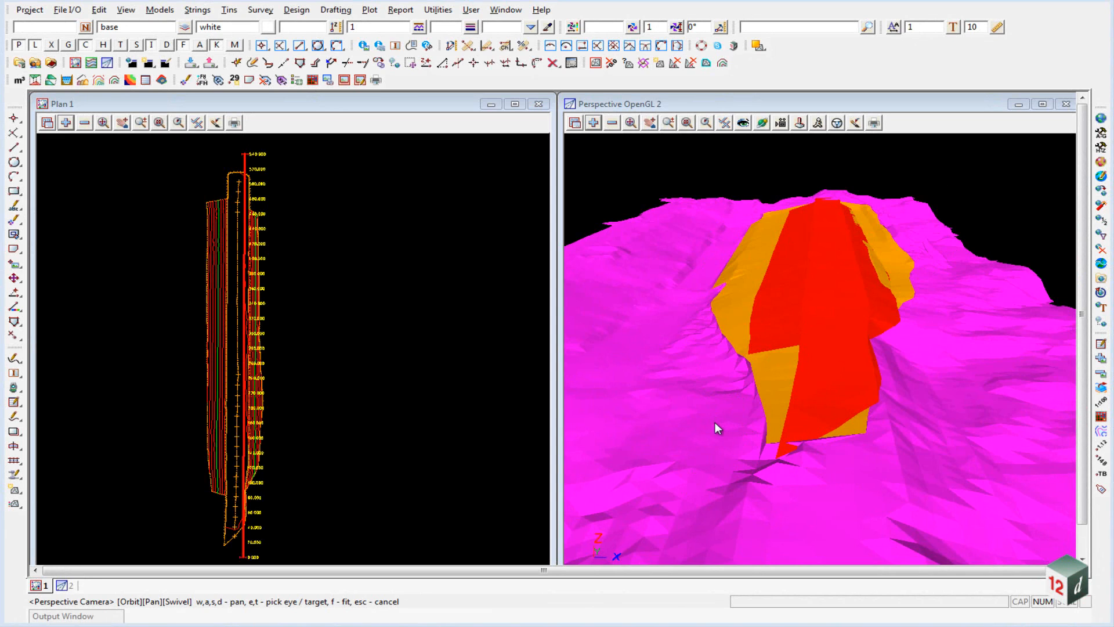
pyautogui.moveTo(593, 299)
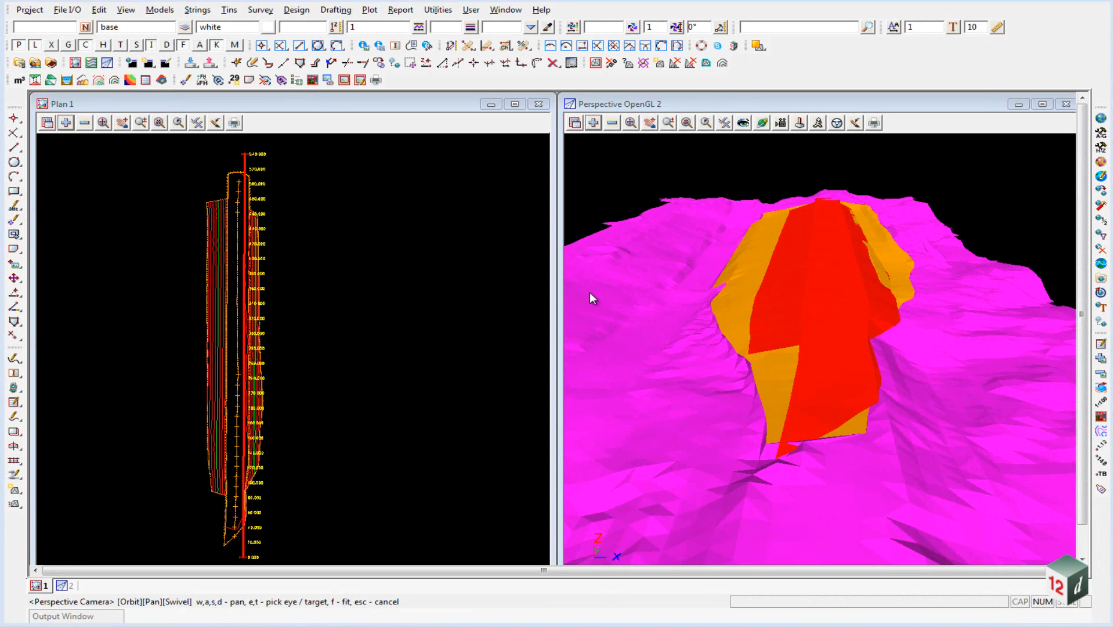
pyautogui.moveTo(545, 305)
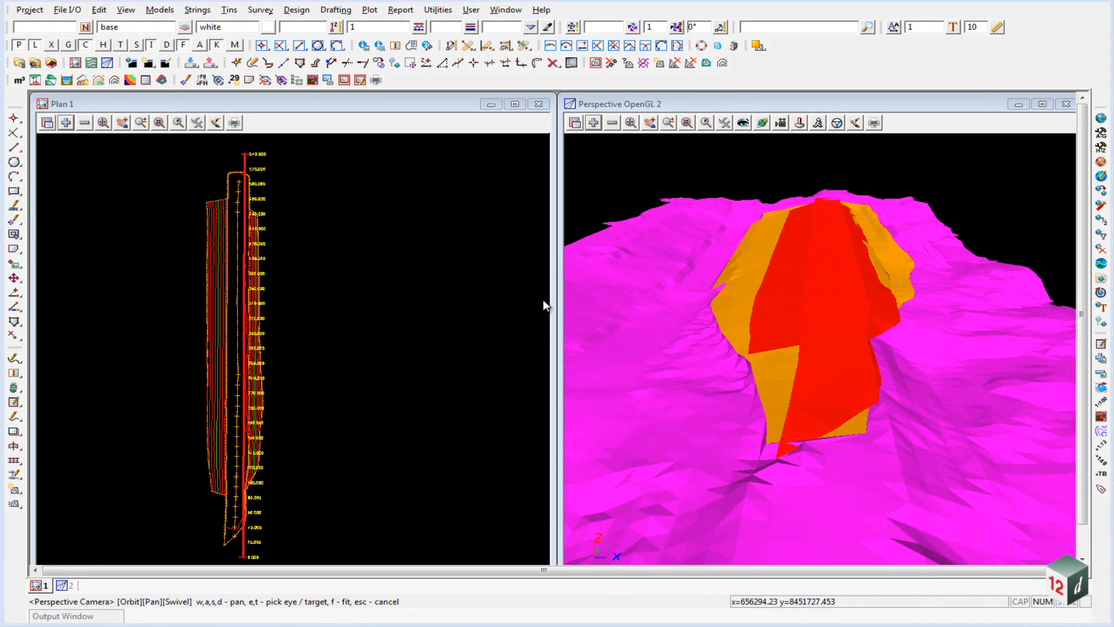
pyautogui.moveTo(416, 248)
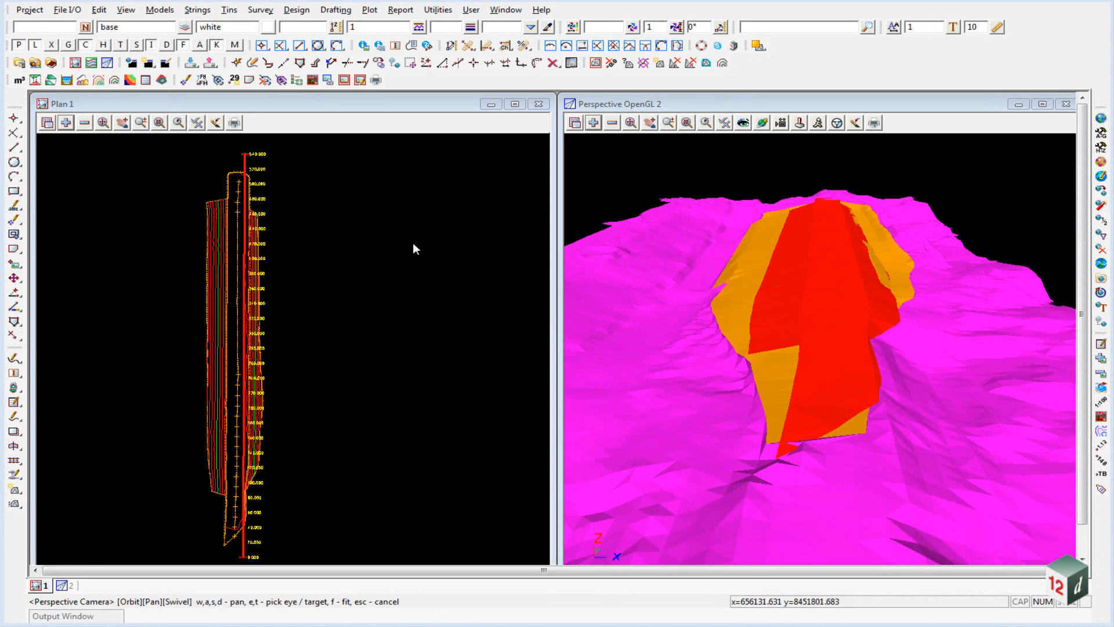
pyautogui.moveTo(207, 265)
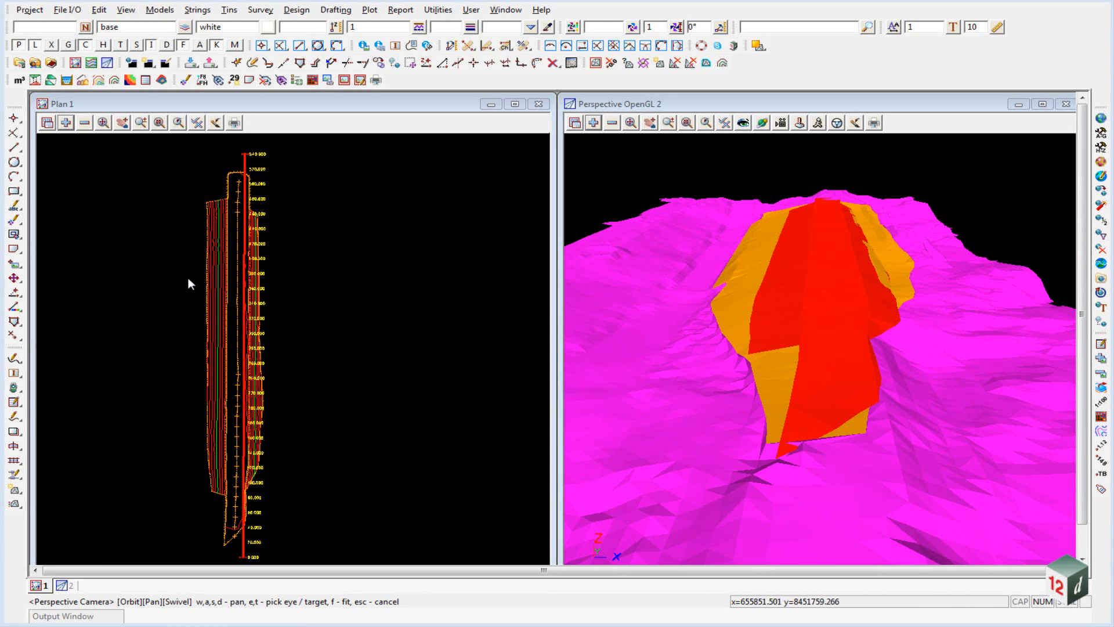
pyautogui.moveTo(151, 288)
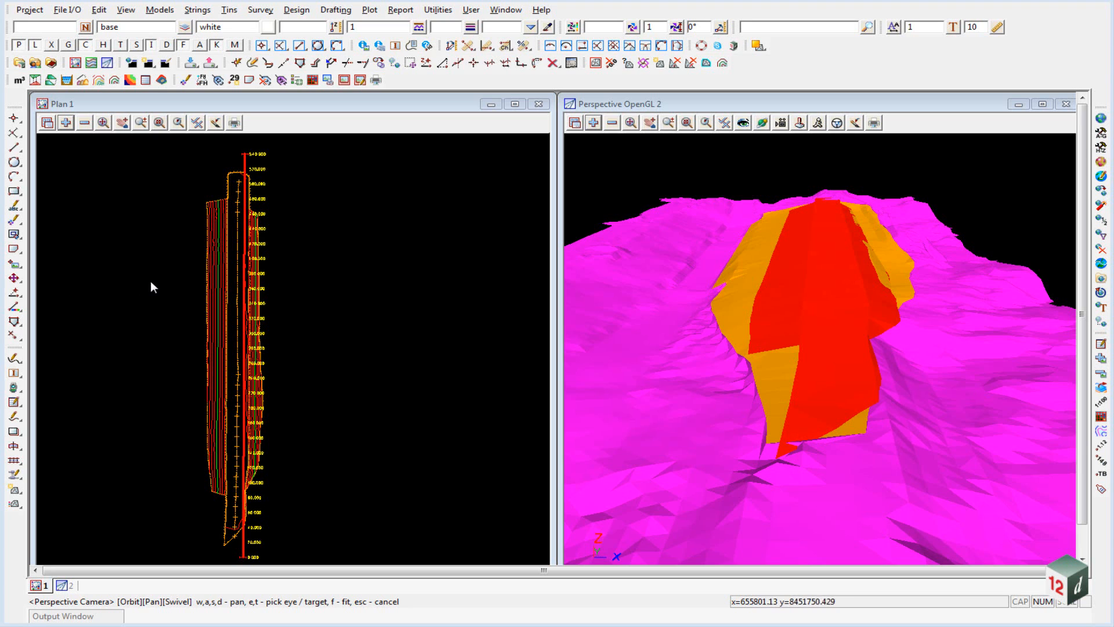
pyautogui.moveTo(333, 282)
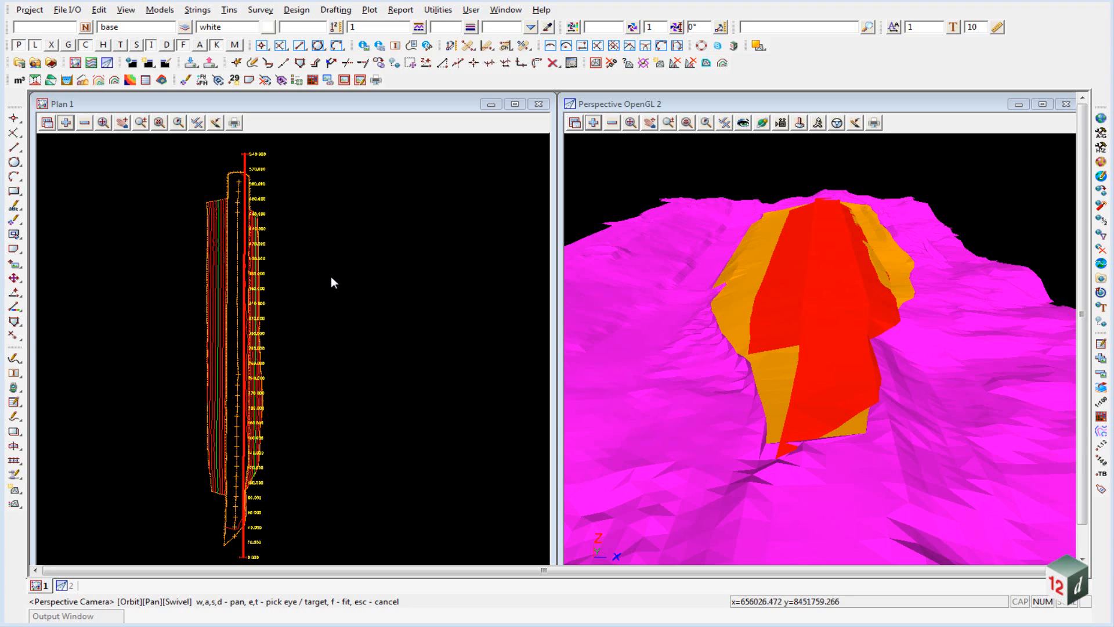
pyautogui.moveTo(355, 291)
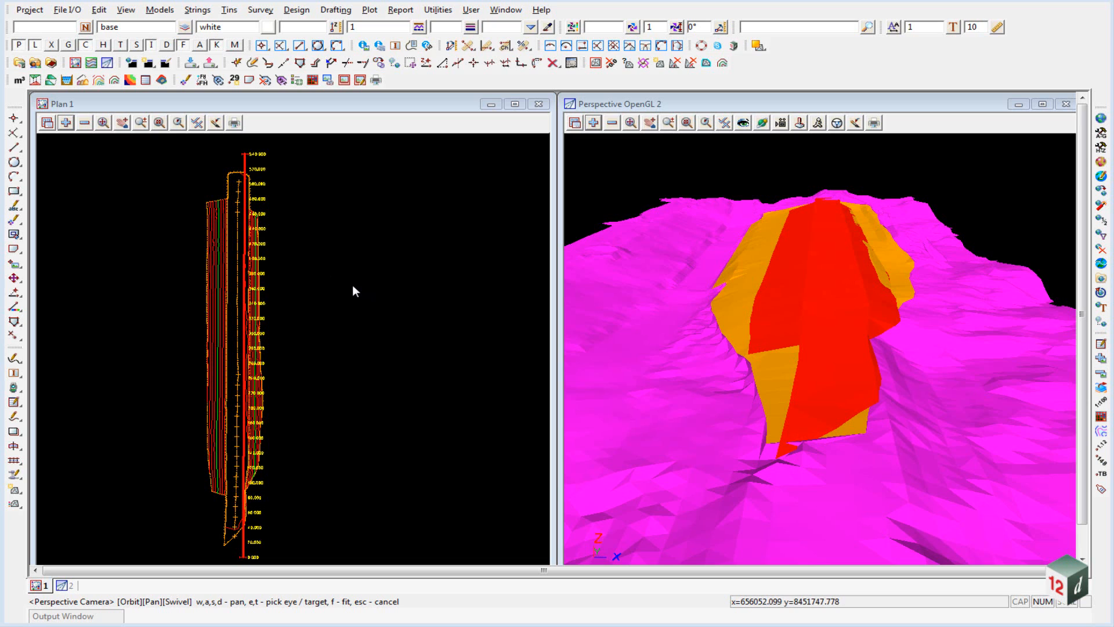
pyautogui.moveTo(349, 290)
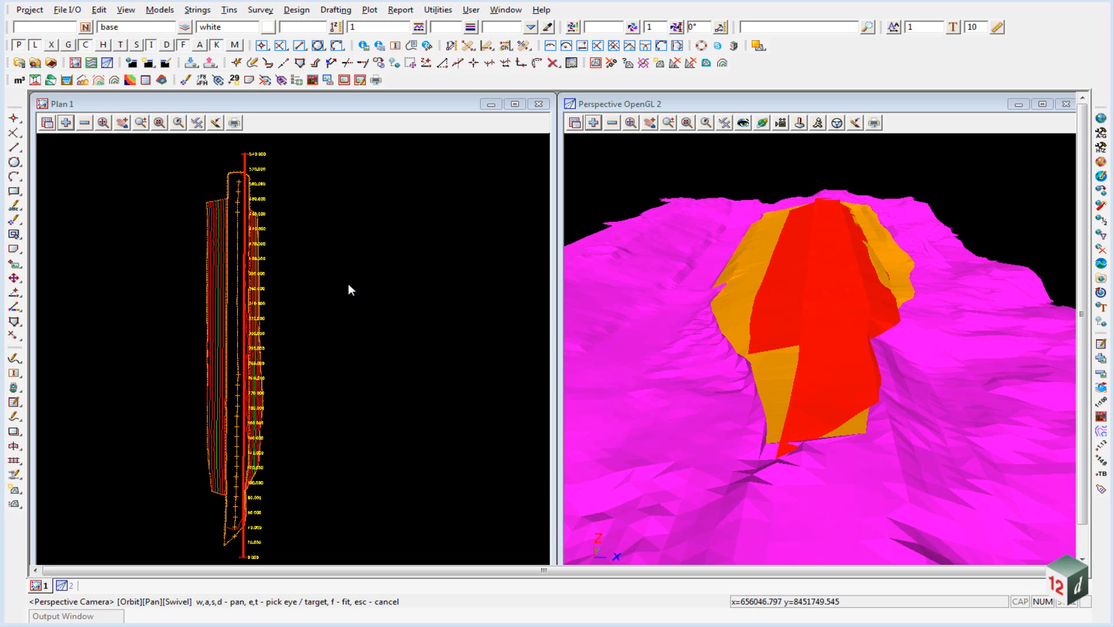
pyautogui.moveTo(303, 286)
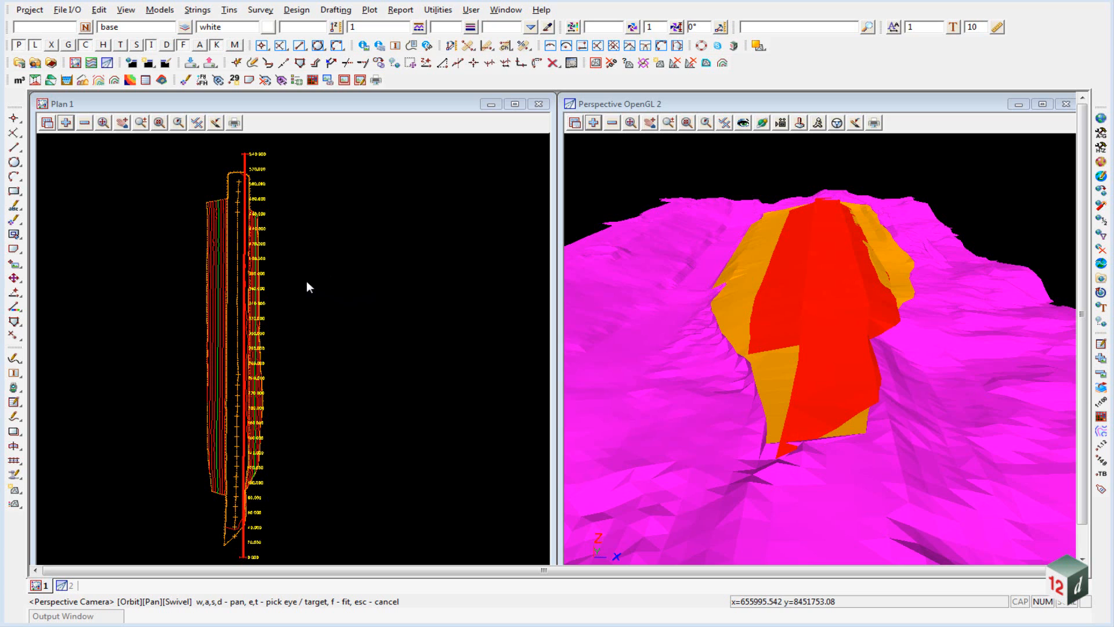
pyautogui.moveTo(157, 211)
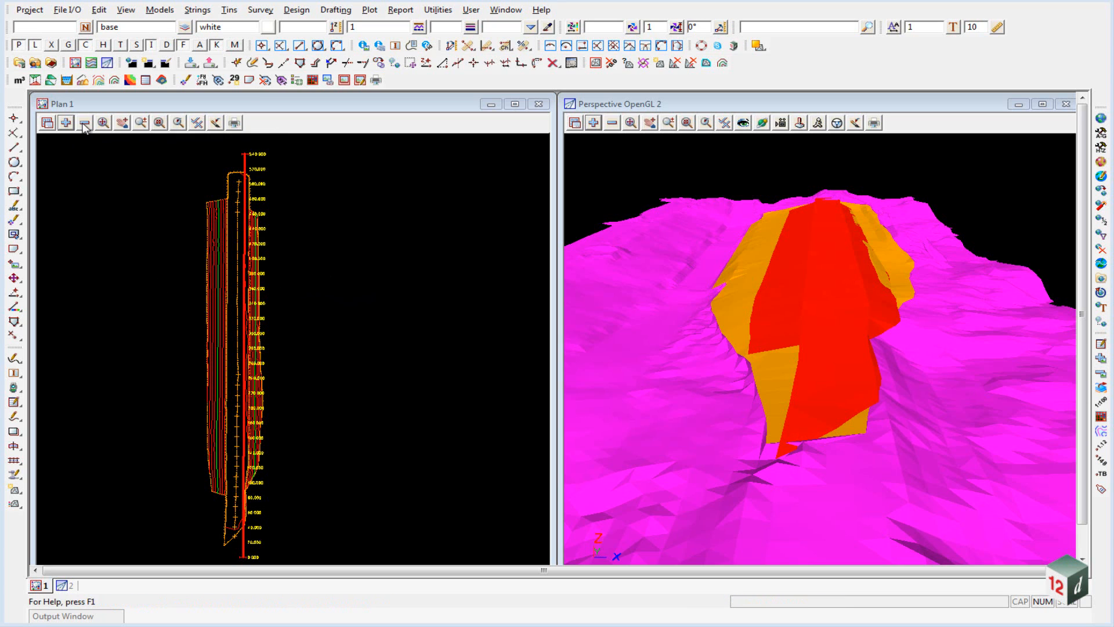
pyautogui.moveTo(84, 122)
pyautogui.write('temp')
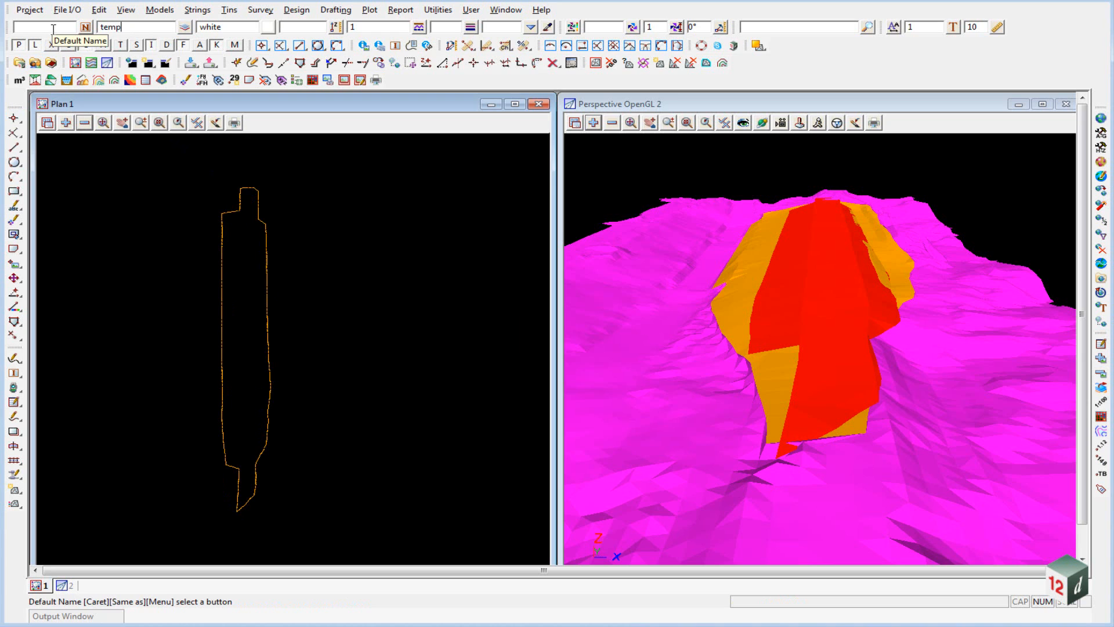
# - Select the default model name field so it can be replaced with 'temp'
pyautogui.tripleClick(227, 26)
pyautogui.write('red')
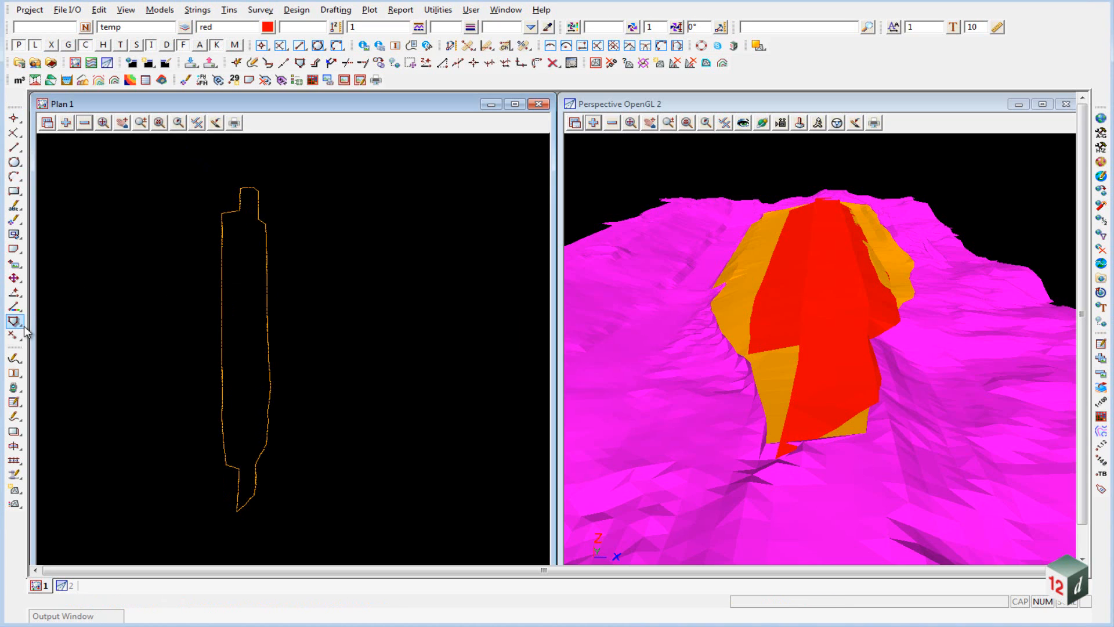
# - Create a parallel copy of the boundary outline offset by -0.01 into the temp model
pyautogui.click(14, 322)
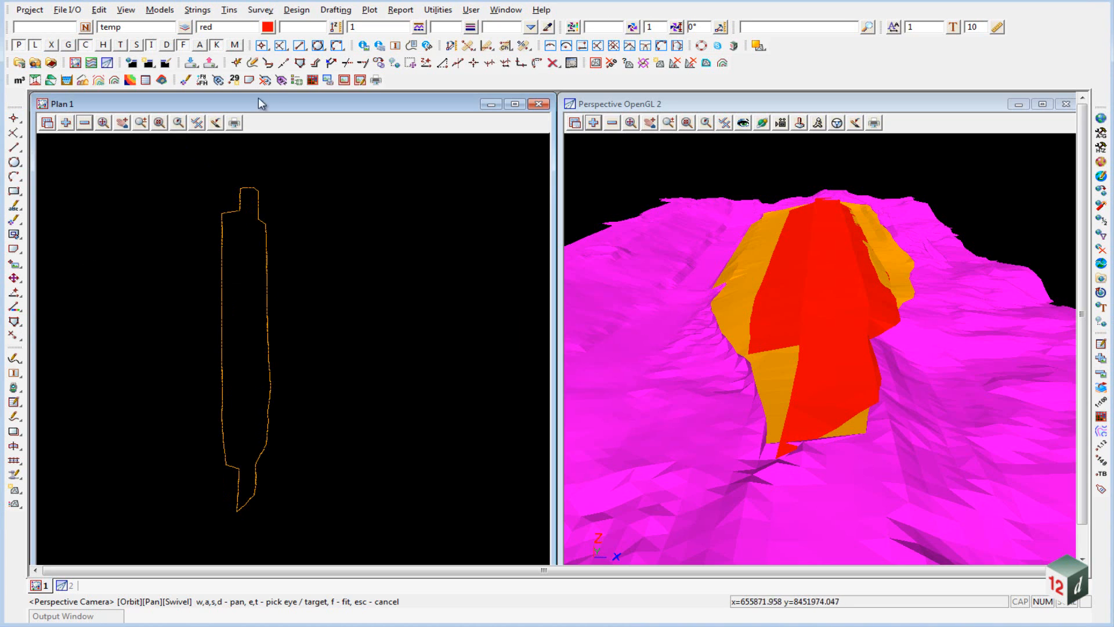
pyautogui.moveTo(314, 63)
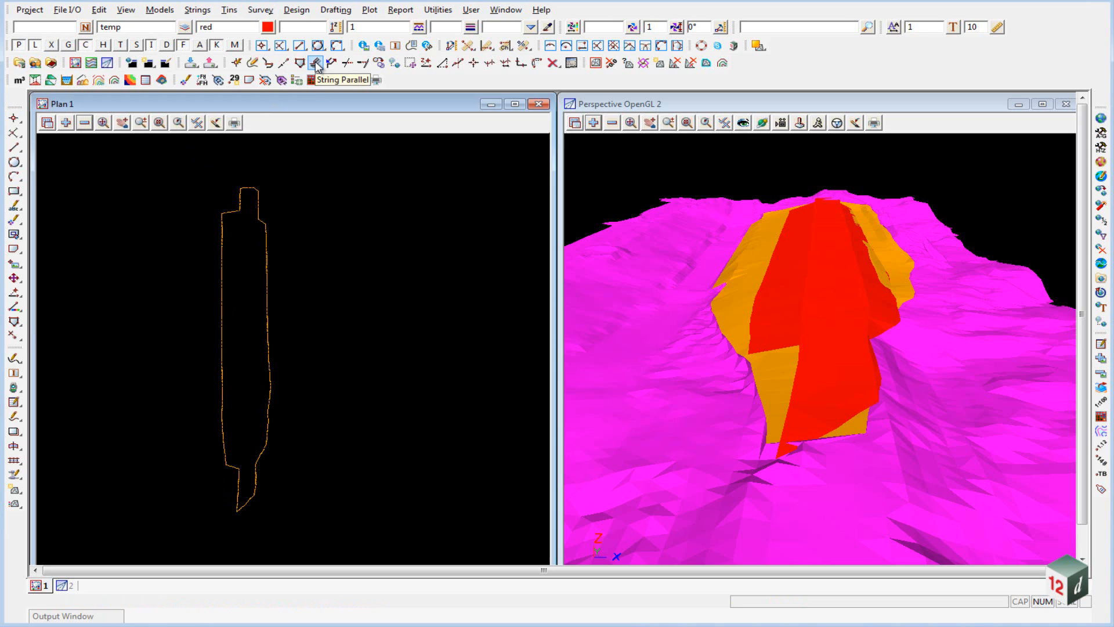
pyautogui.click(314, 63)
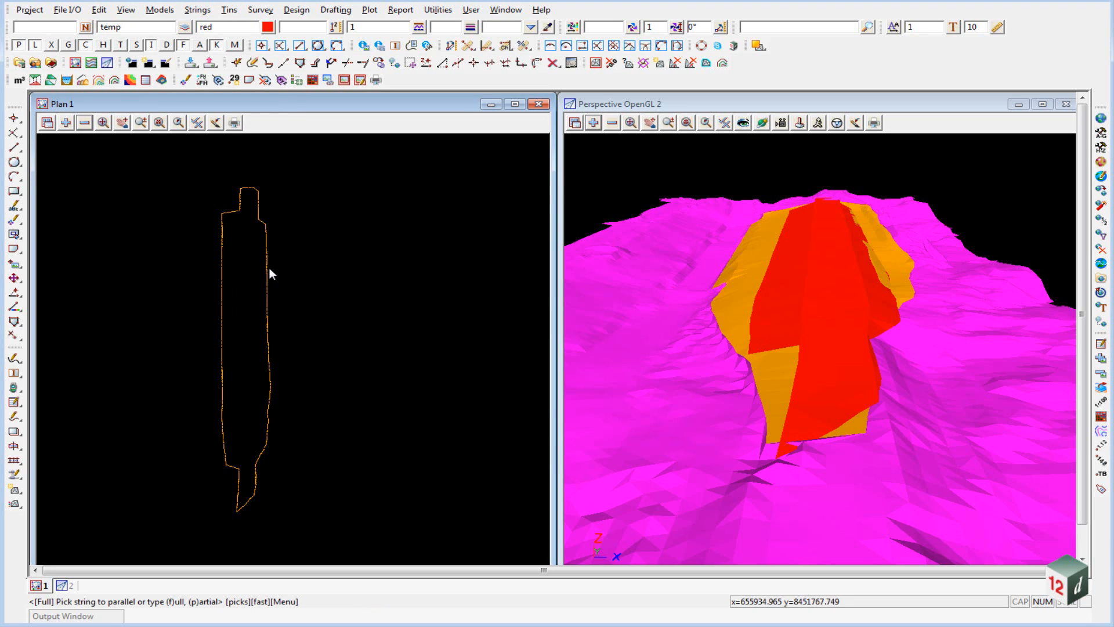
pyautogui.click(265, 296)
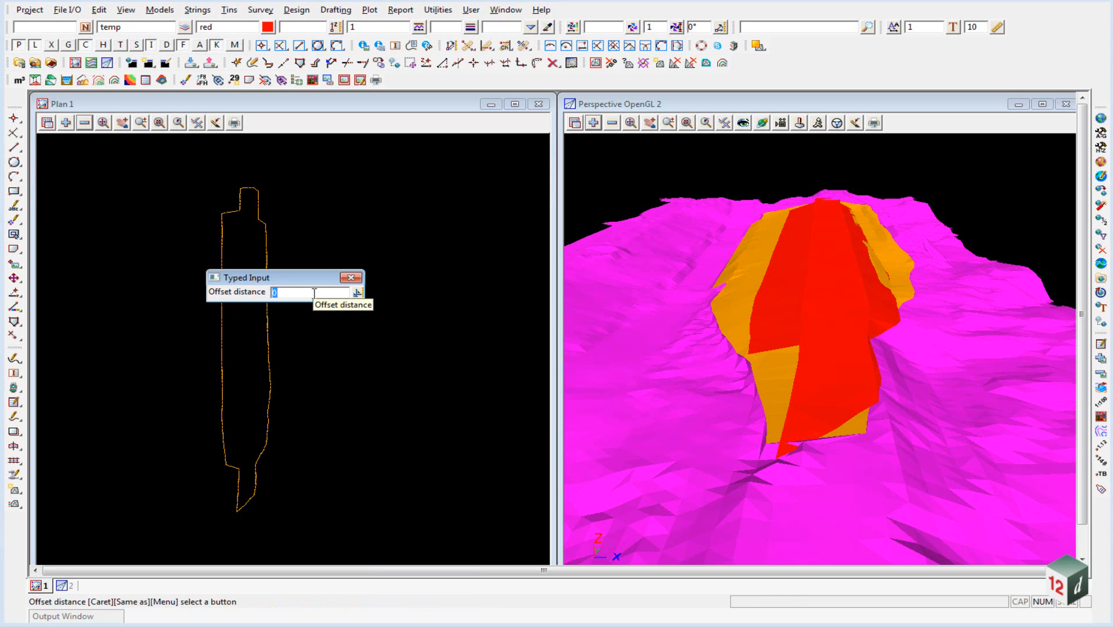
pyautogui.write('-0.')
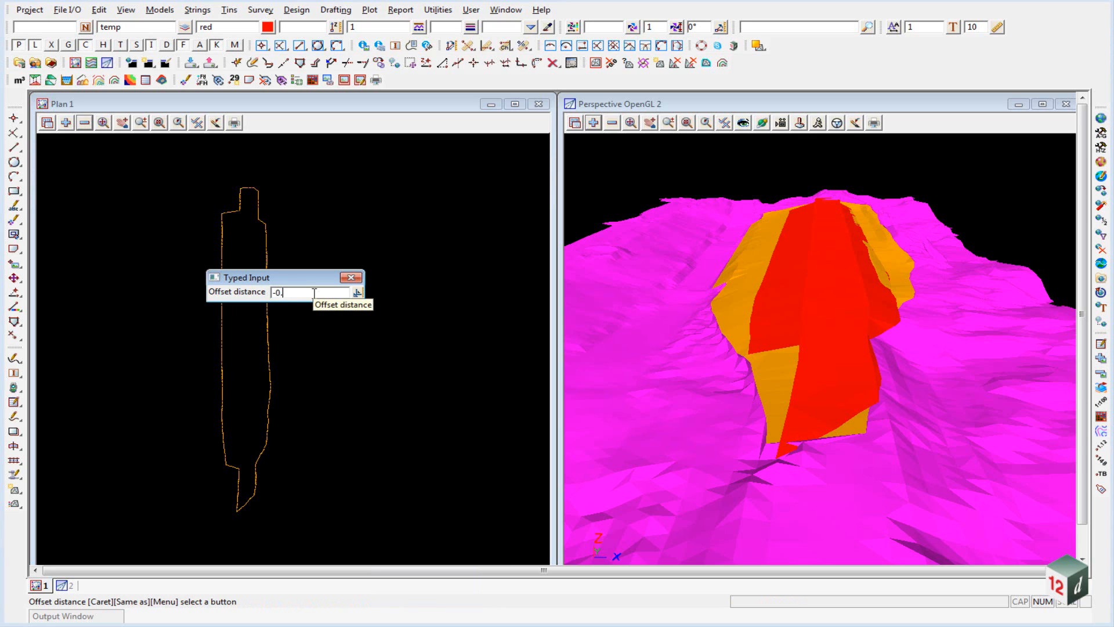
pyautogui.write('01')
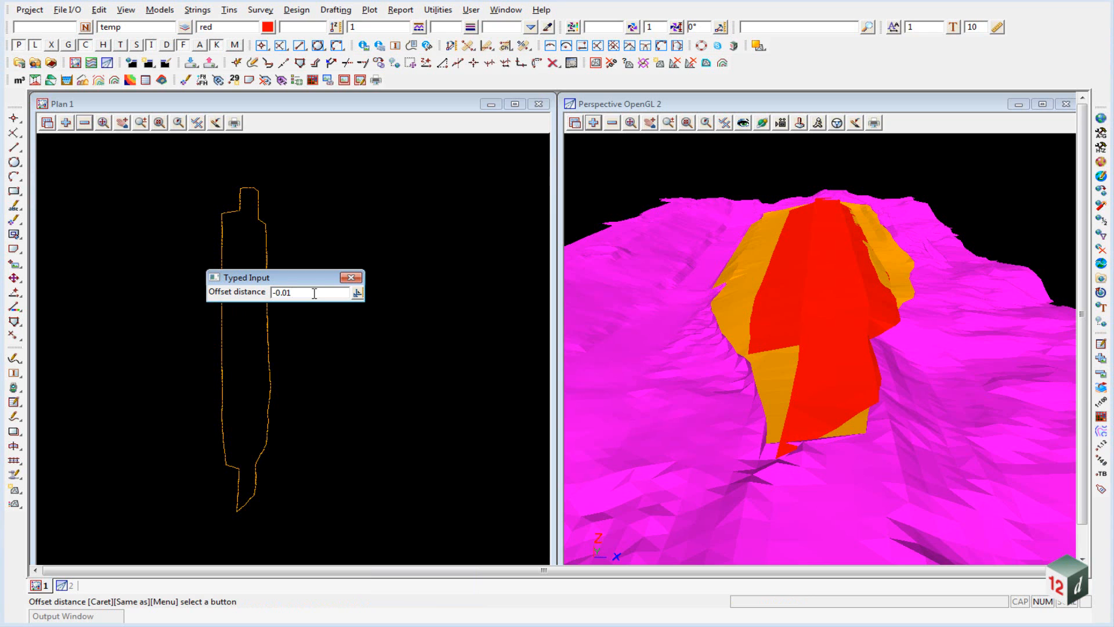
pyautogui.press('Return')
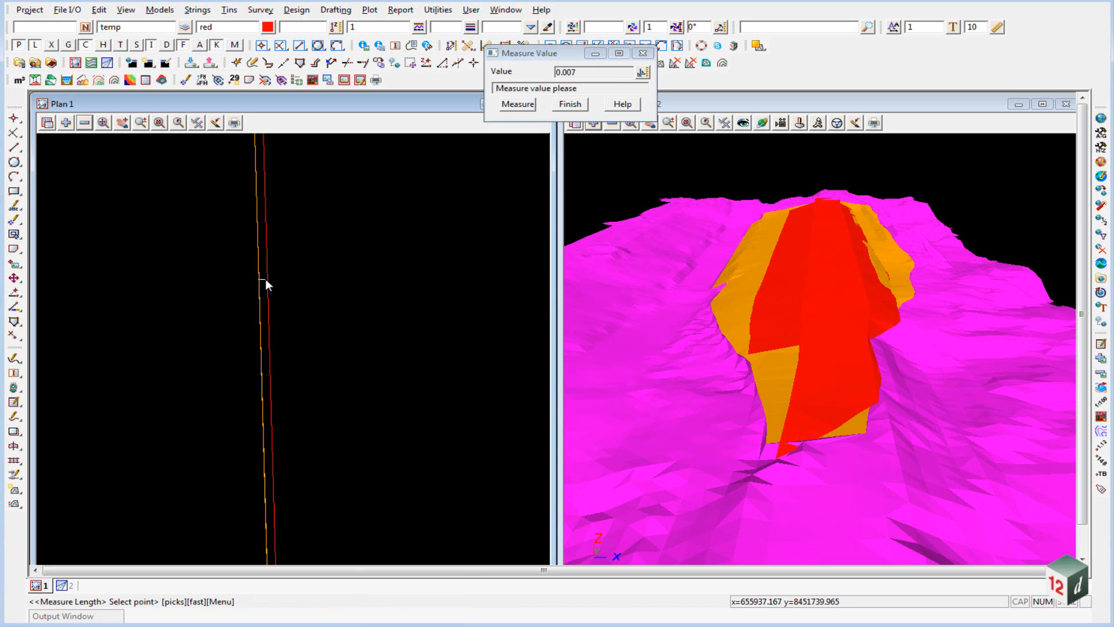
# - Measure between the original outline and the offset copy to confirm the 0.01 gap
pyautogui.click(268, 280)
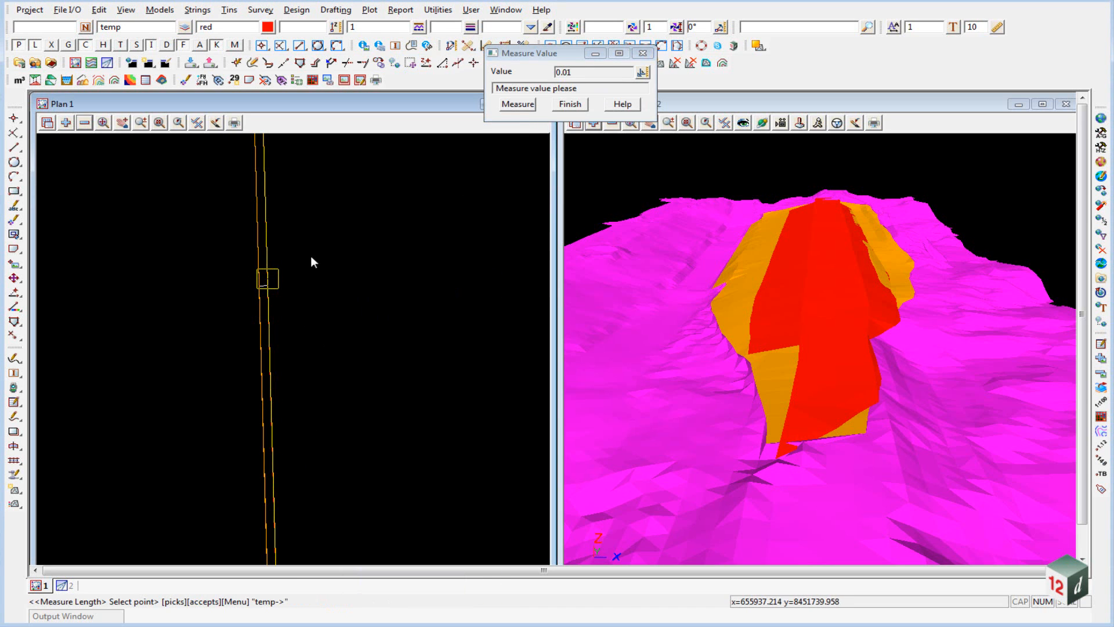
pyautogui.click(268, 284)
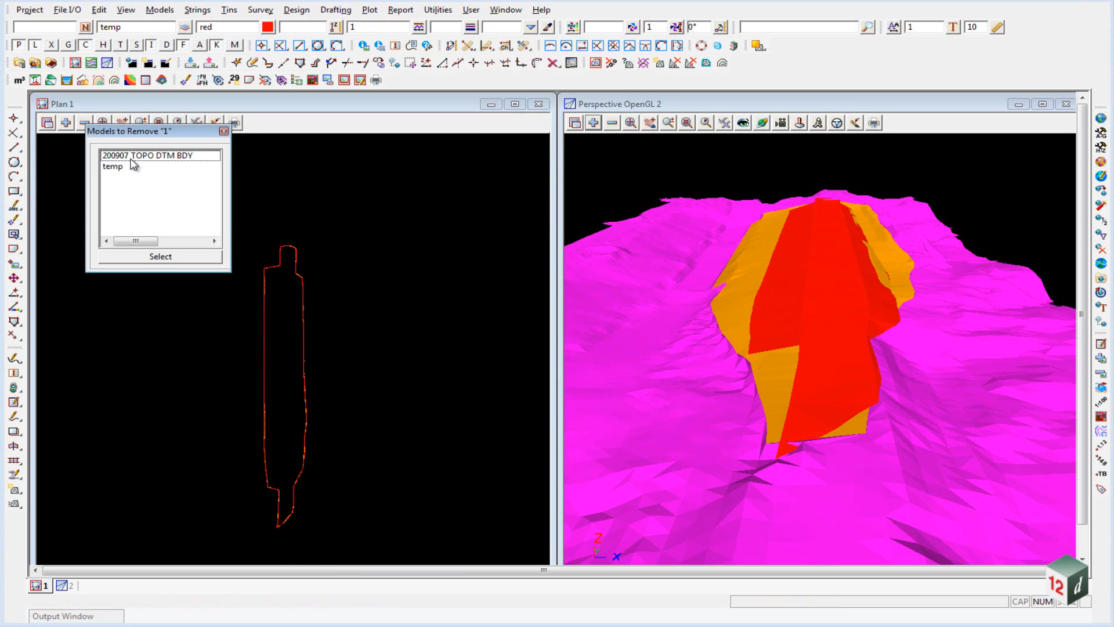
# - Remove 200907 TOPO DTM BDY from plan view 1 and add the 200906 EXTRA through TOPO SURFACE LEVEL models
pyautogui.click(160, 256)
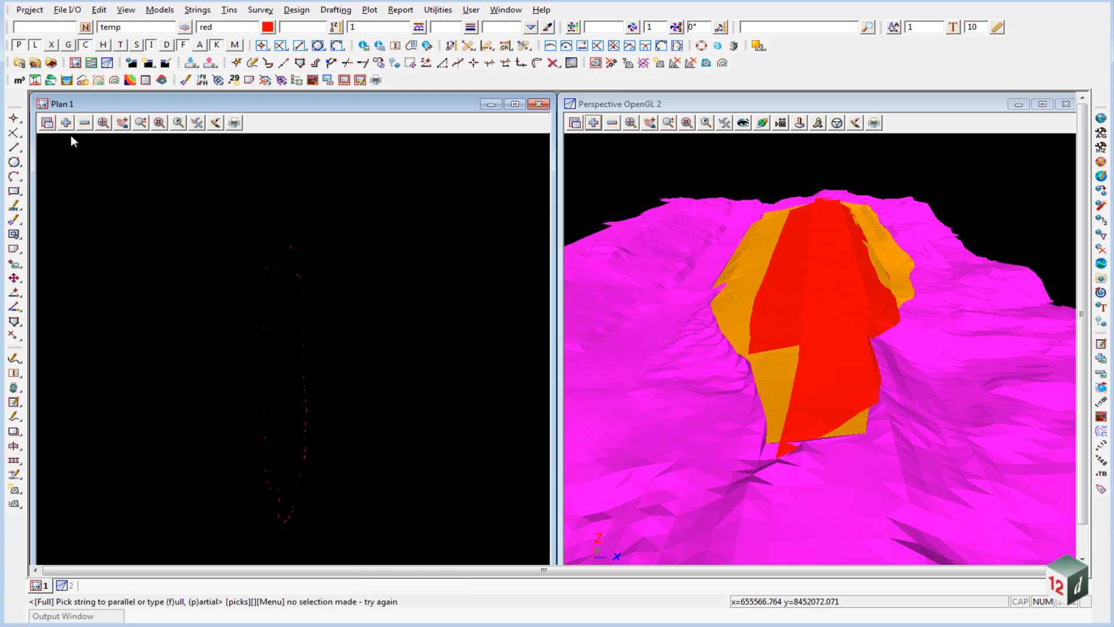
pyautogui.click(65, 122)
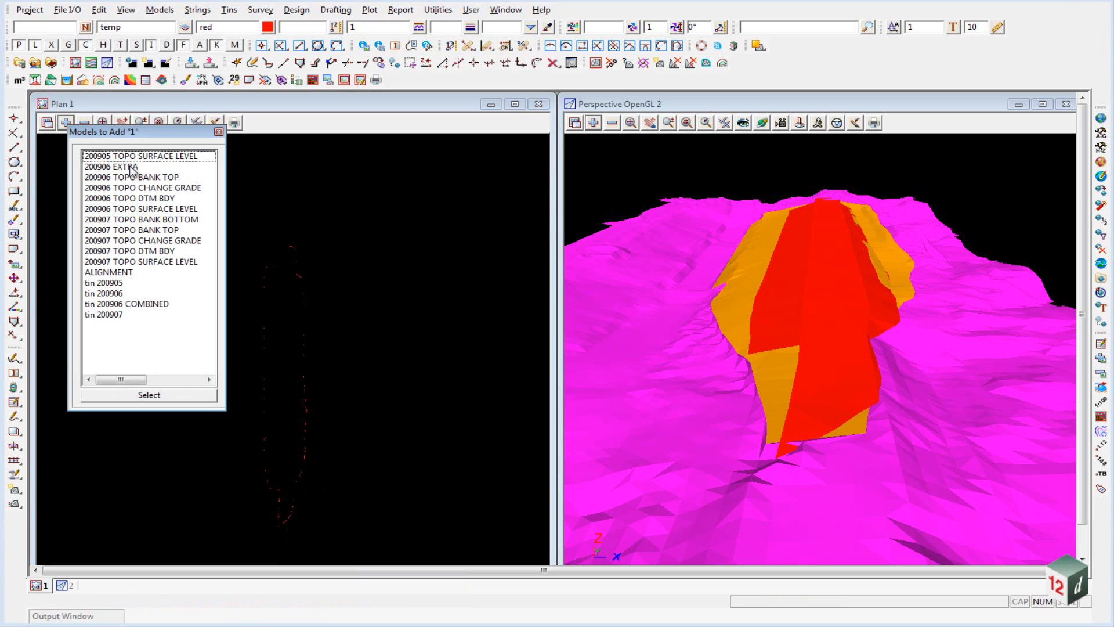
pyautogui.click(120, 166)
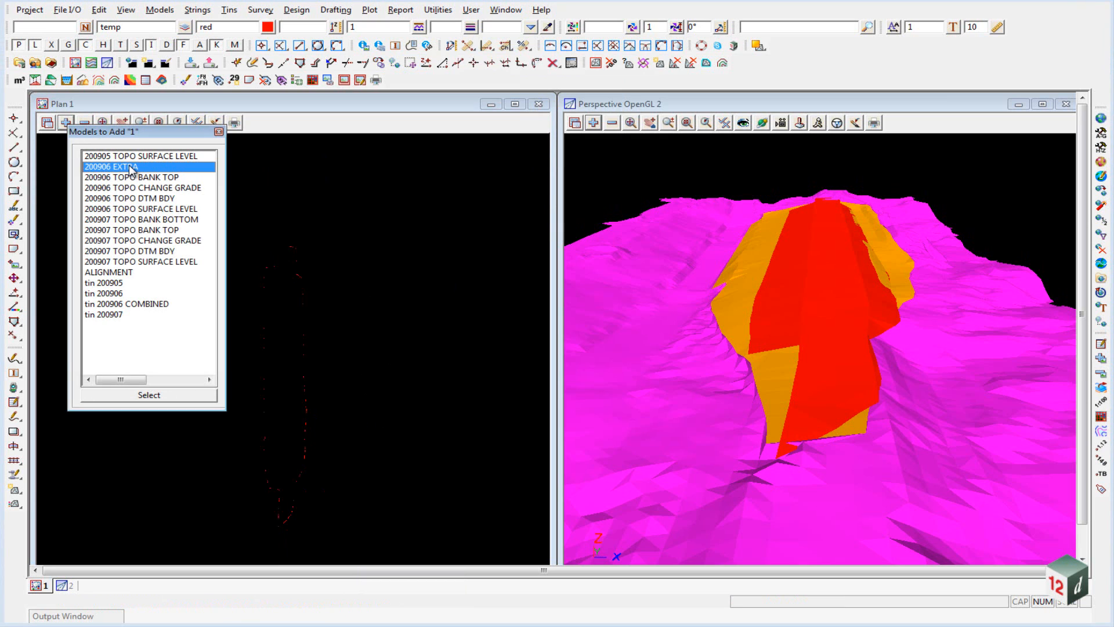
pyautogui.click(141, 207)
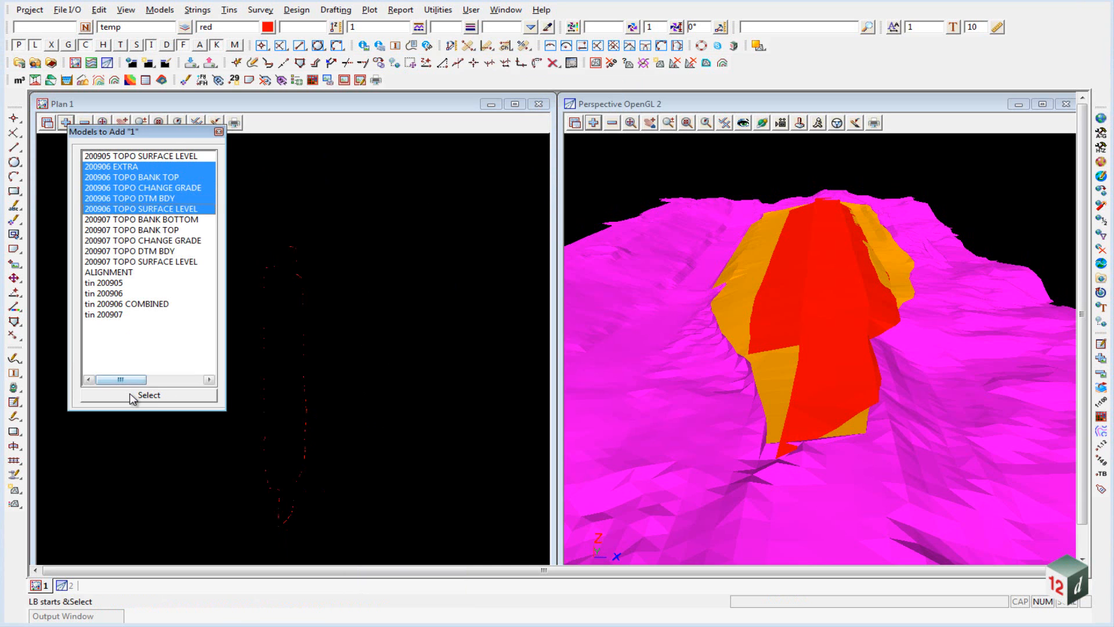
pyautogui.click(149, 395)
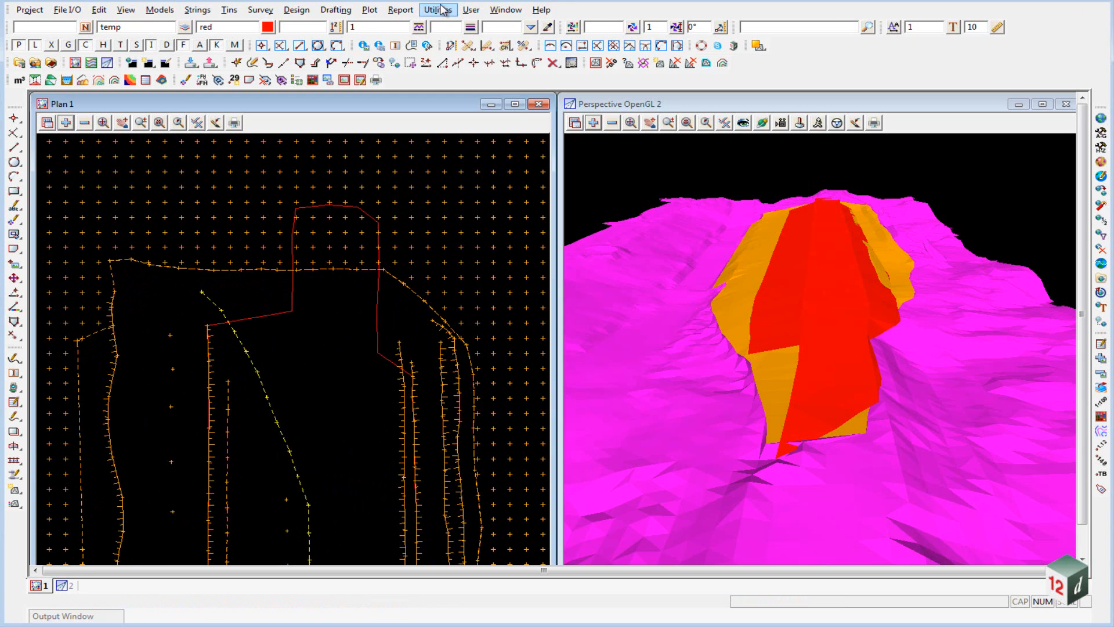
# - Start Utilities > Fence on the data in plan view 1 using the red boundary as the fence polygon
pyautogui.click(437, 9)
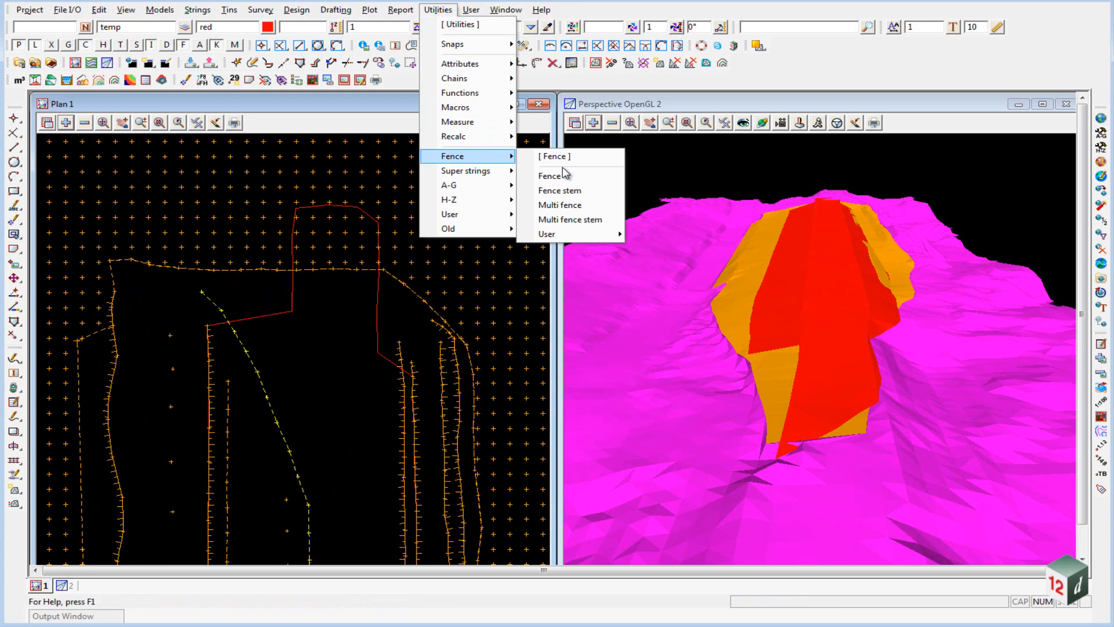
pyautogui.click(551, 175)
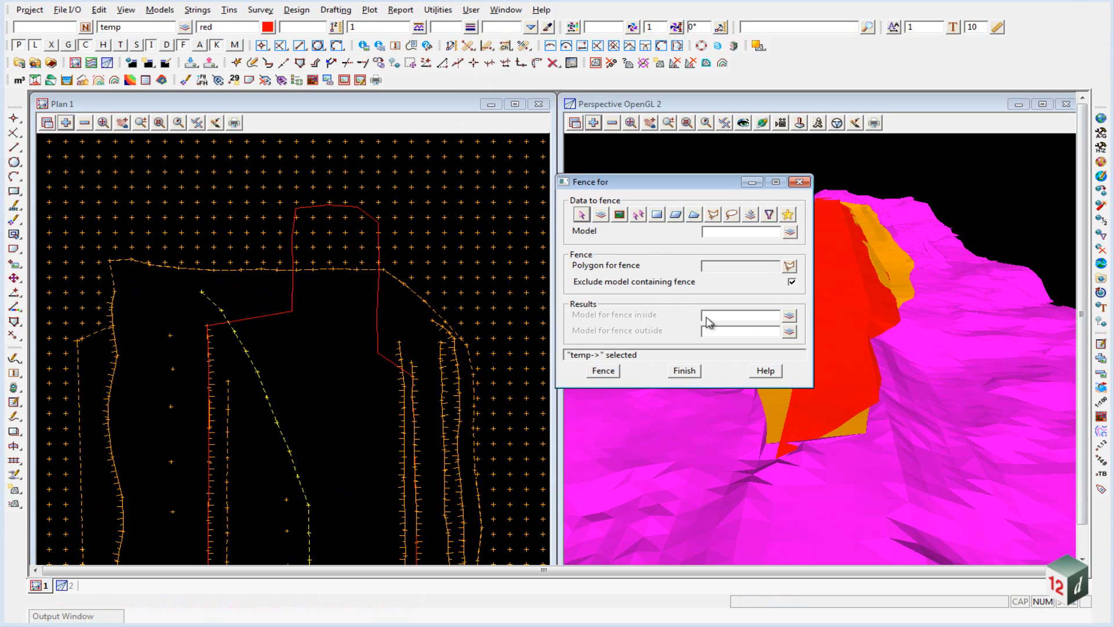
pyautogui.click(619, 214)
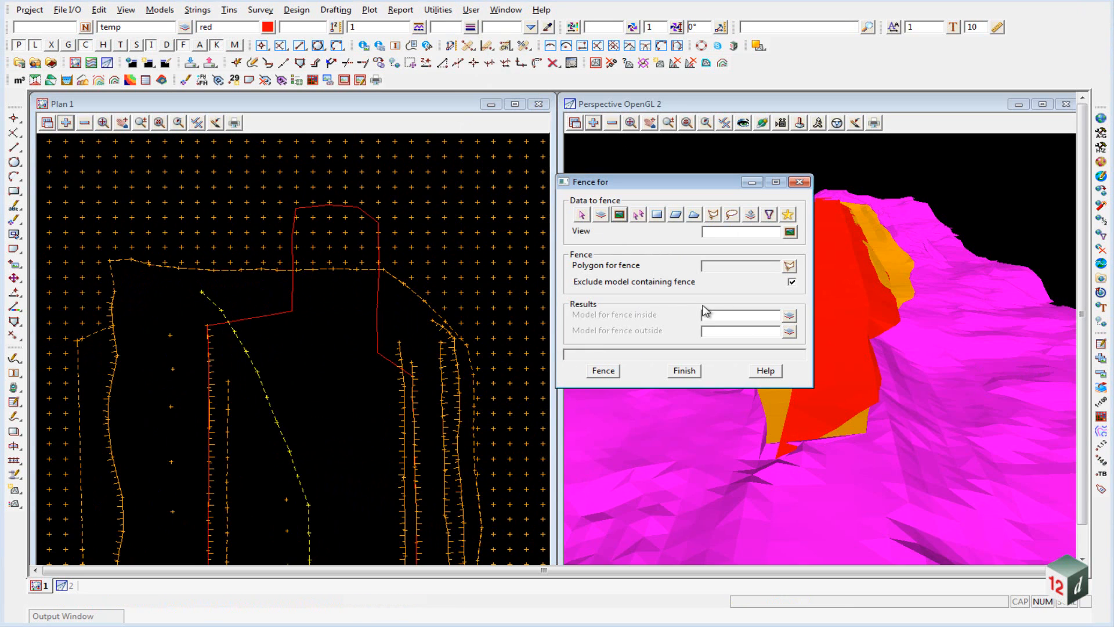
pyautogui.click(788, 230)
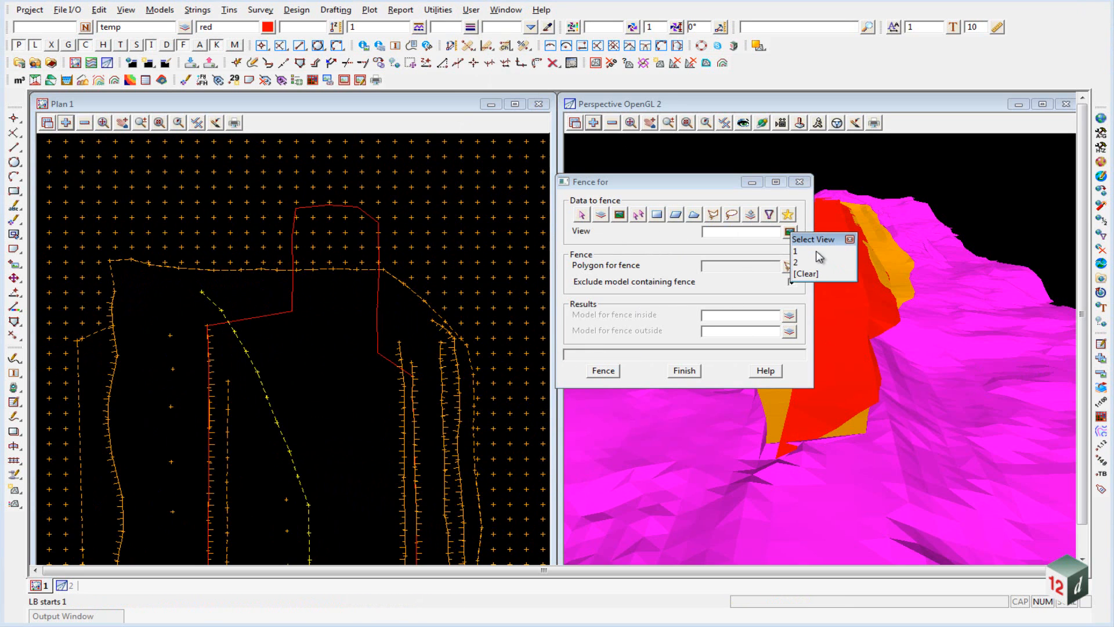
pyautogui.click(795, 251)
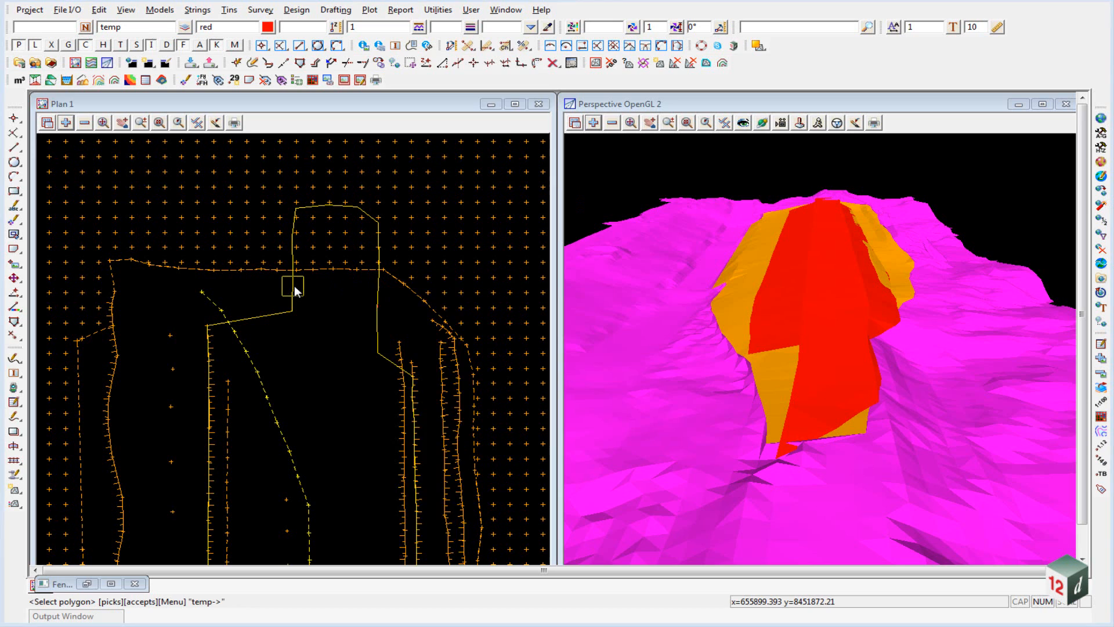
pyautogui.click(296, 290)
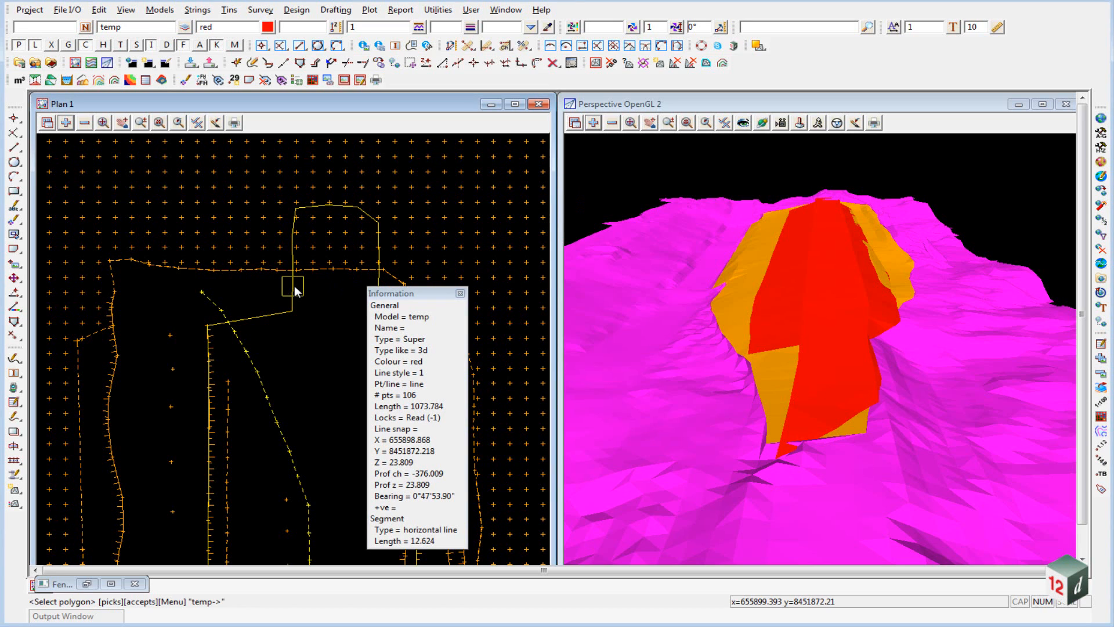
pyautogui.click(294, 287)
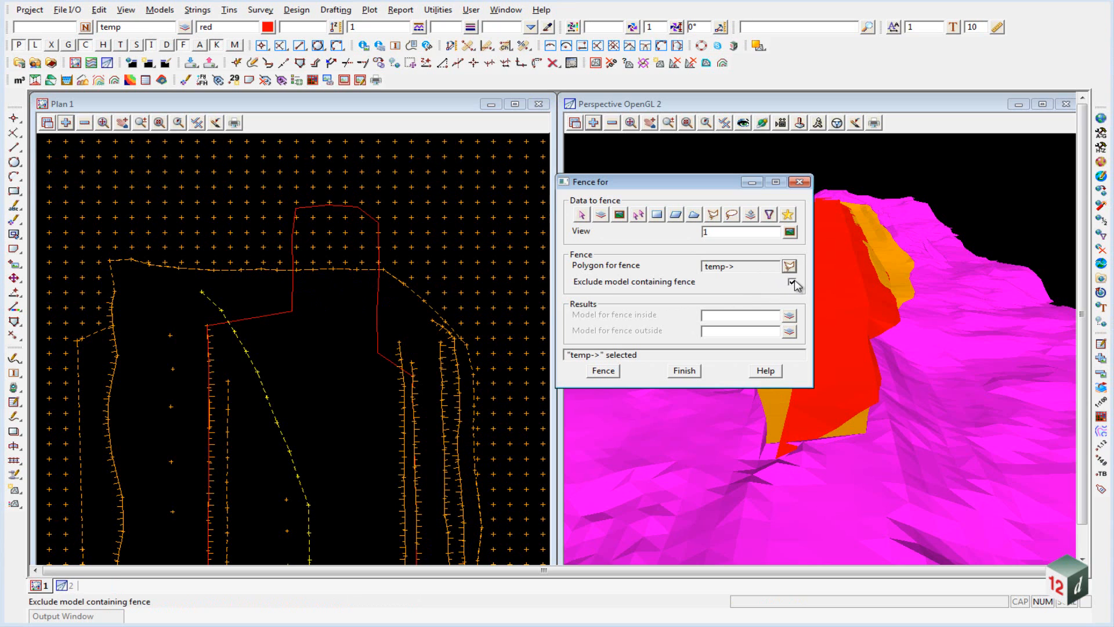
pyautogui.click(790, 282)
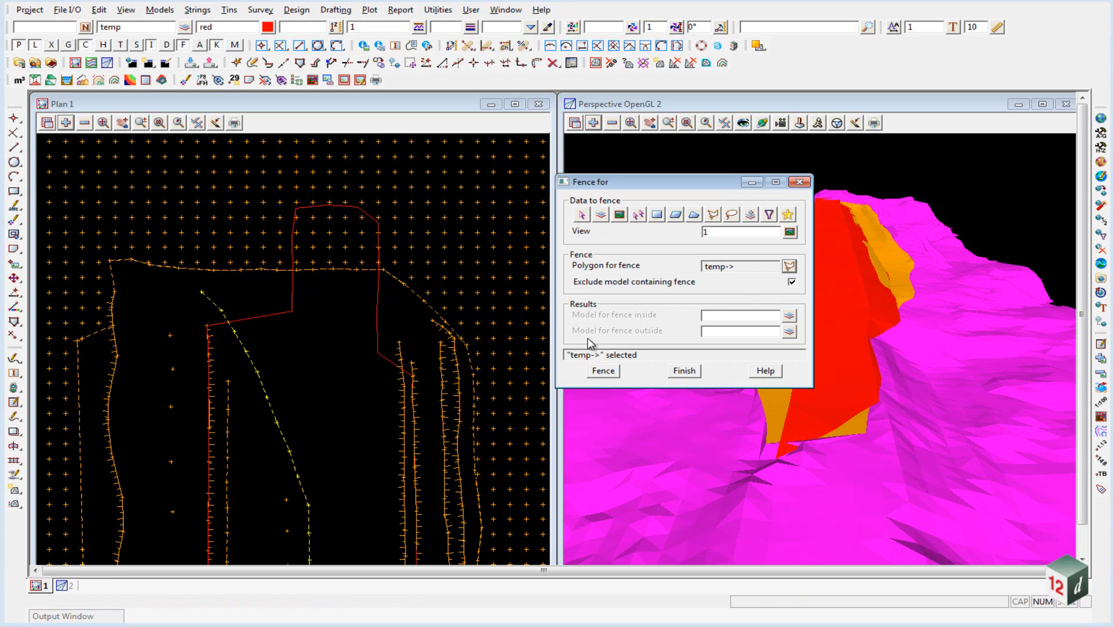
# - Name the model for data outside the fence '200907 EXTRA'
pyautogui.click(739, 331)
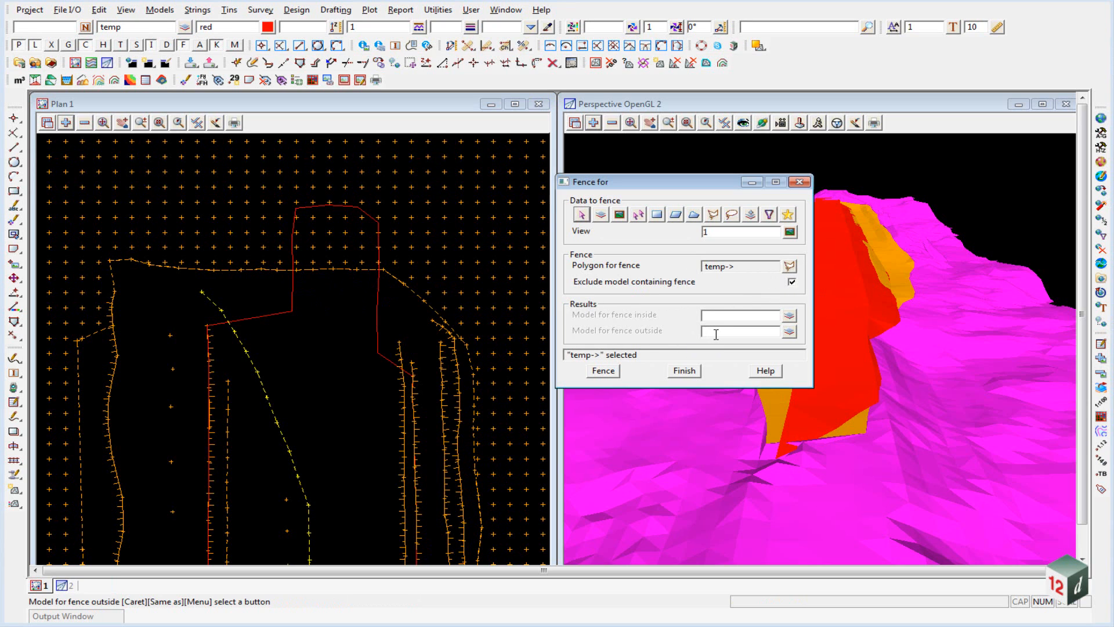
pyautogui.write('20090')
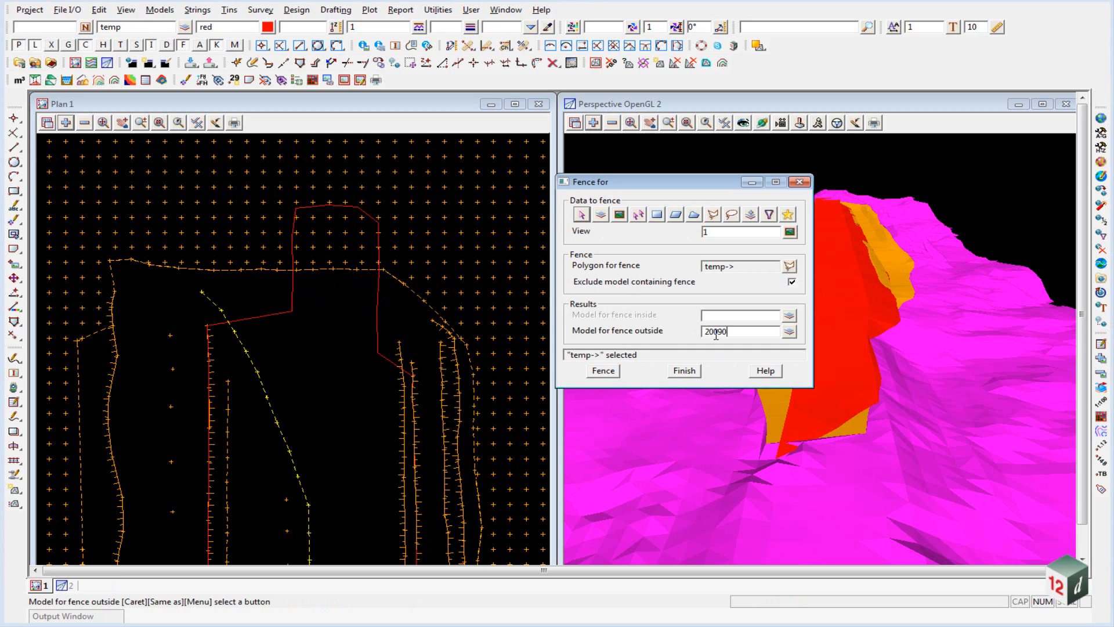
pyautogui.write('7')
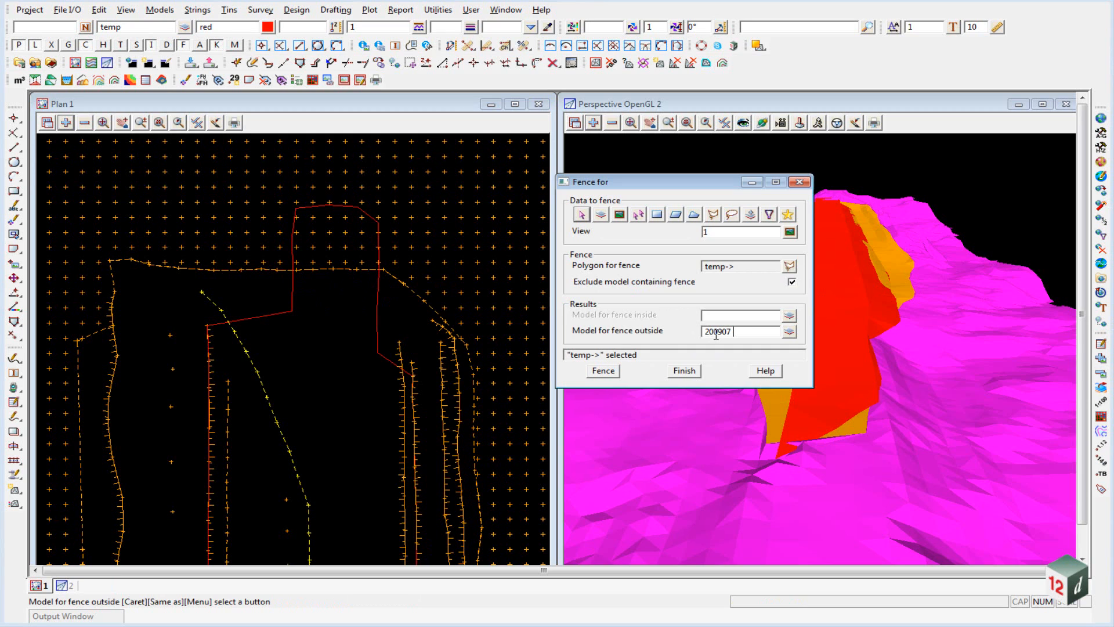
pyautogui.write('EXTRA')
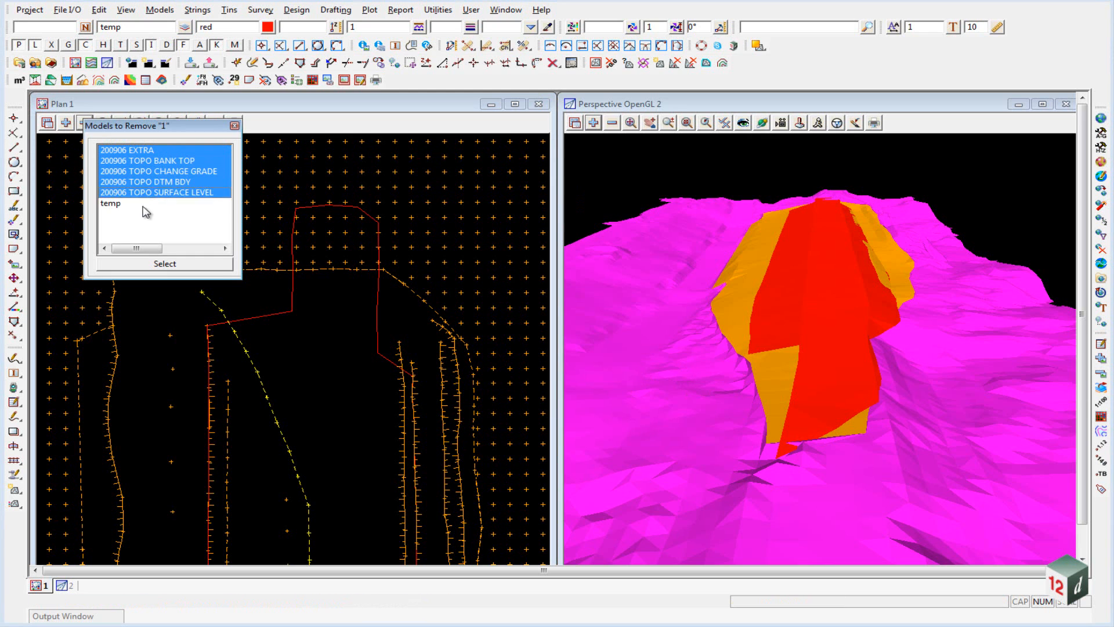
# - Remove the 200906 models from plan view 1 and add the 200907 models including 200907 EXTRA
pyautogui.click(164, 264)
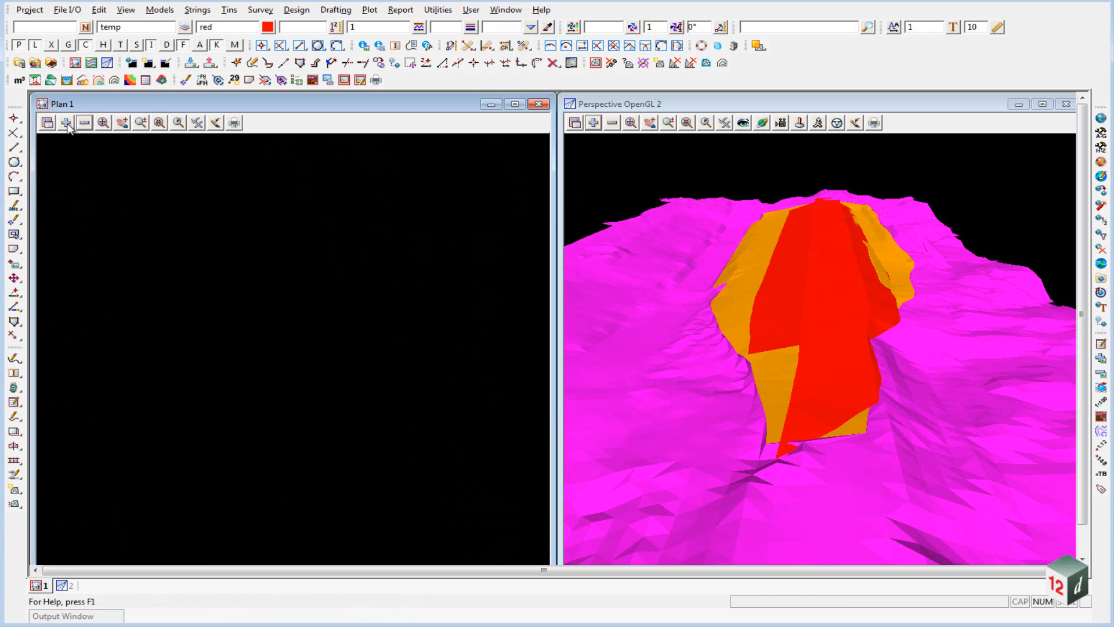
pyautogui.click(65, 122)
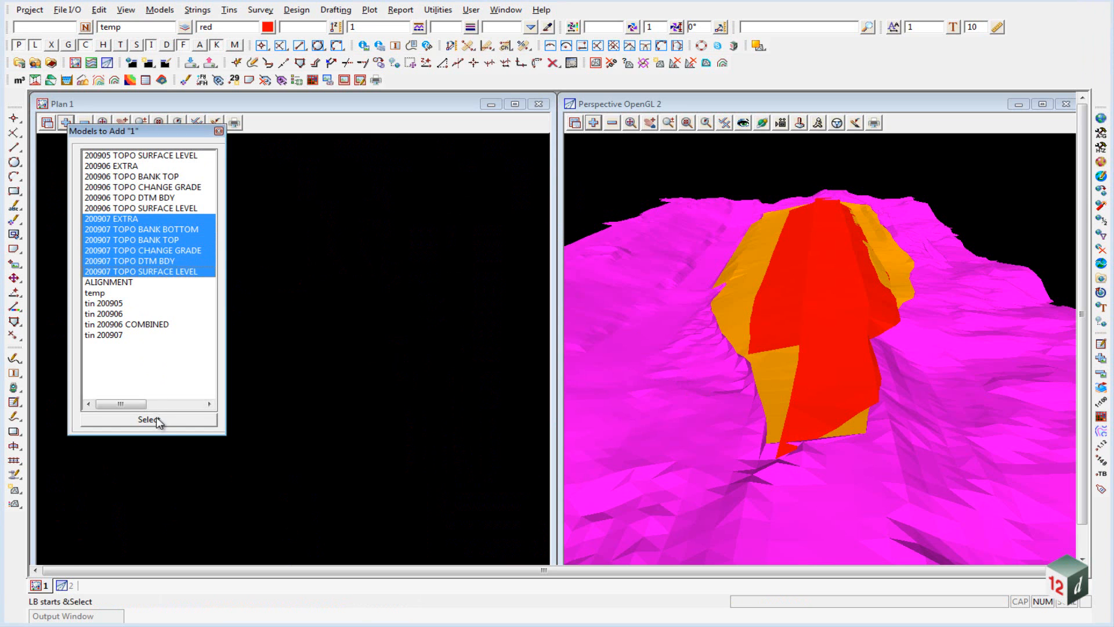
pyautogui.click(148, 419)
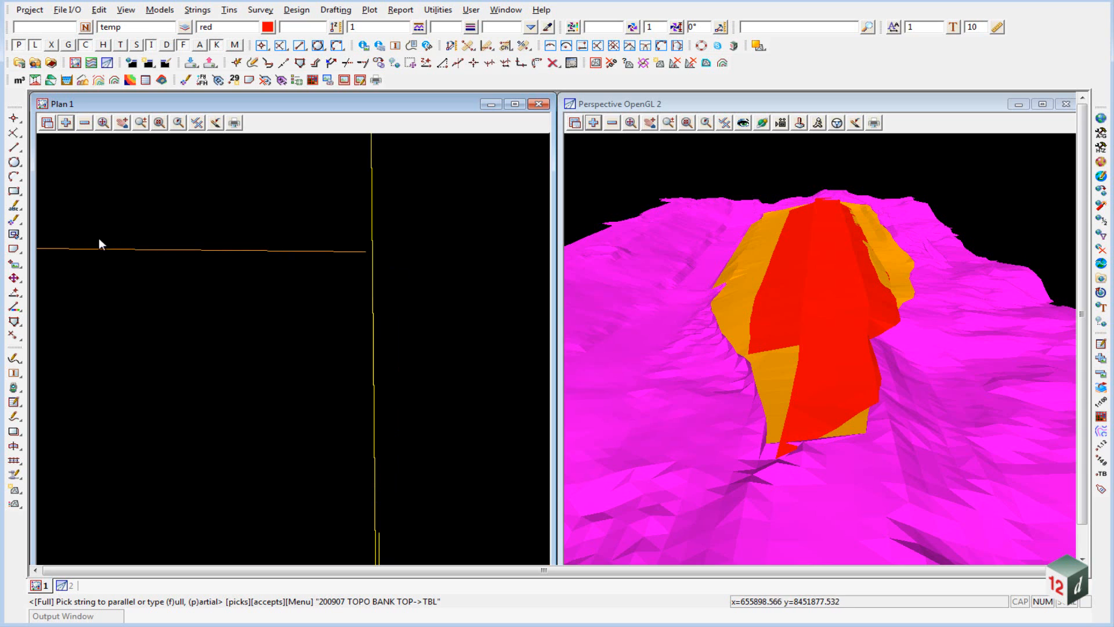
pyautogui.moveTo(370, 272)
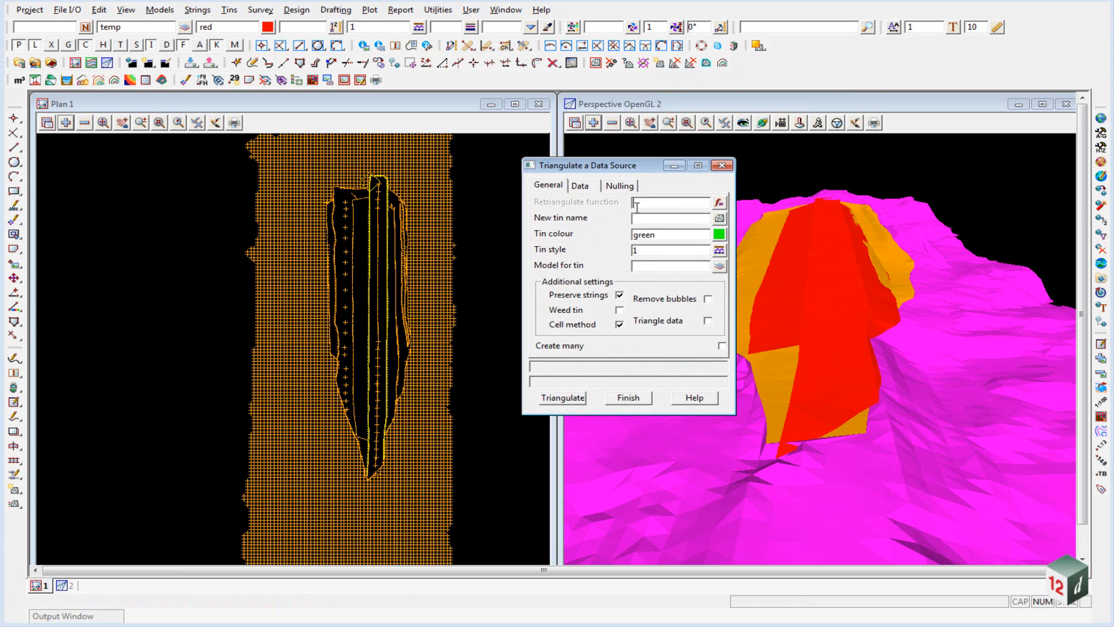
# - Name the new tin '200907 COMBINED' in Triangulate a Data Source
pyautogui.write('TIN')
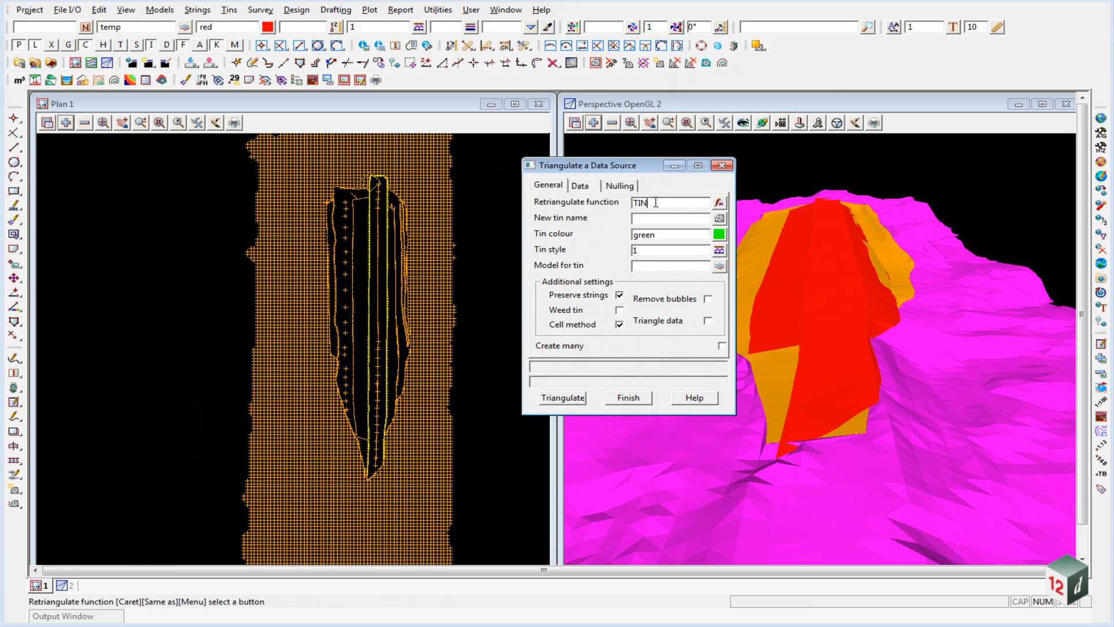
pyautogui.write('200907 COMBINED')
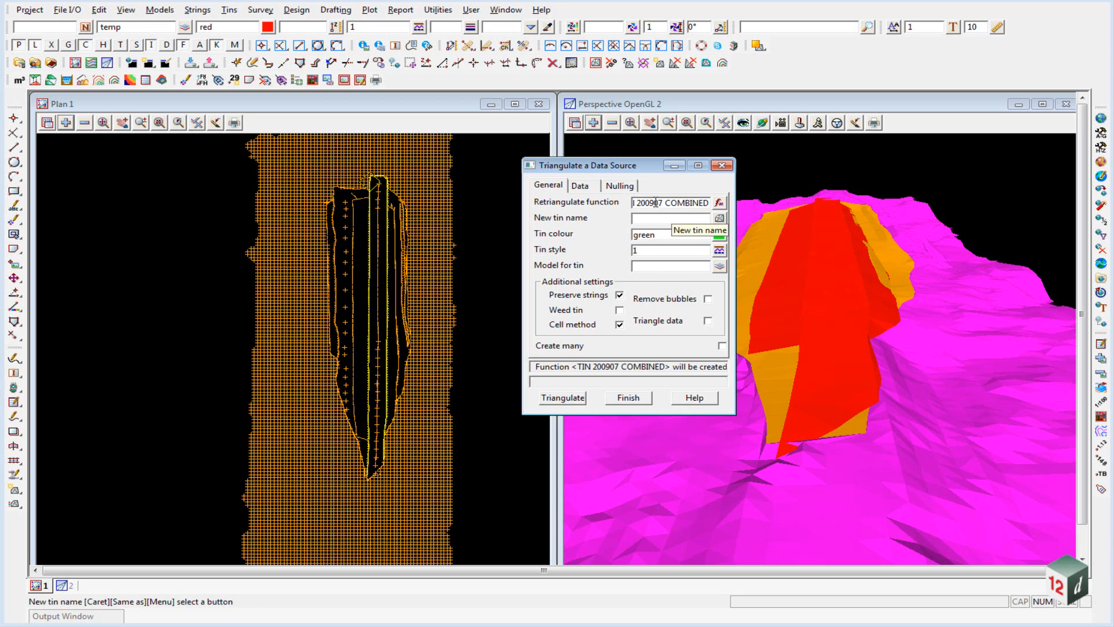
pyautogui.write('20')
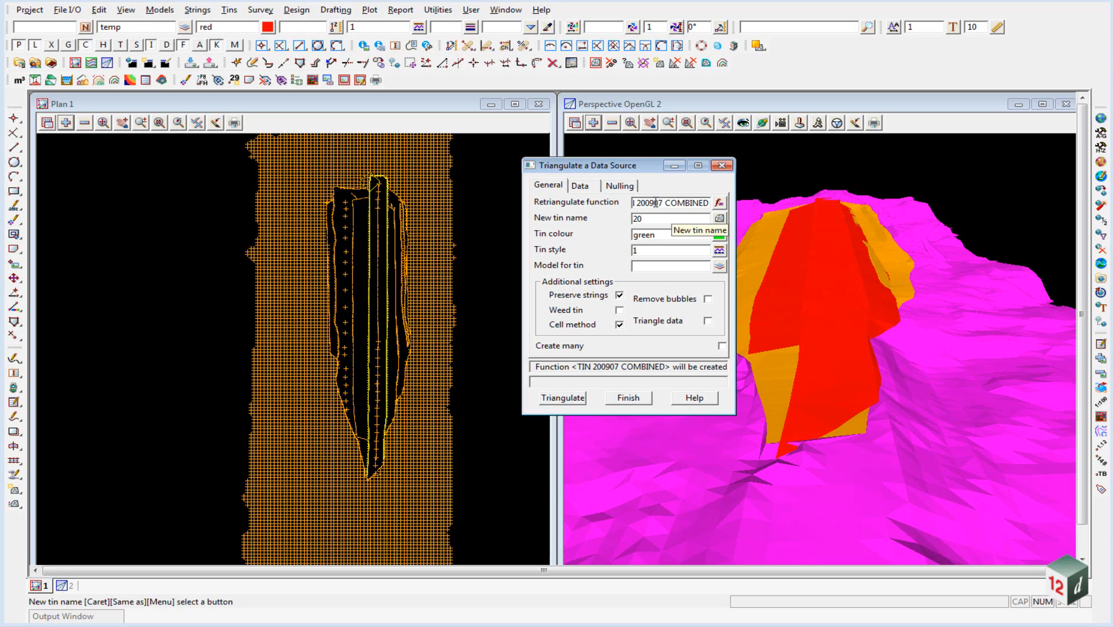
pyautogui.write('200907 COMBINE')
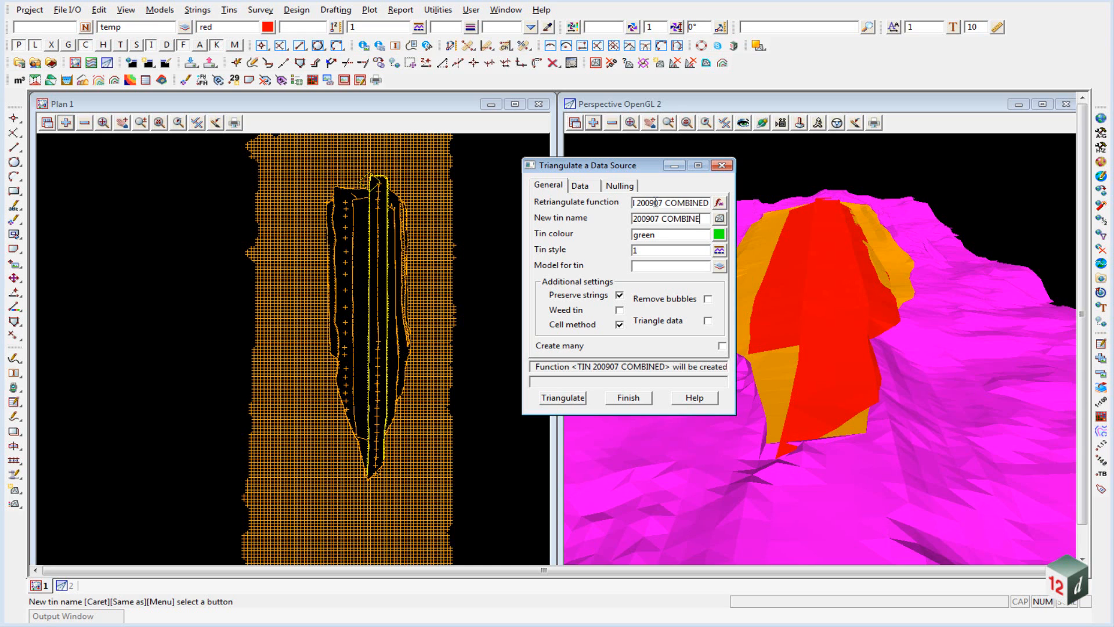
pyautogui.click(720, 233)
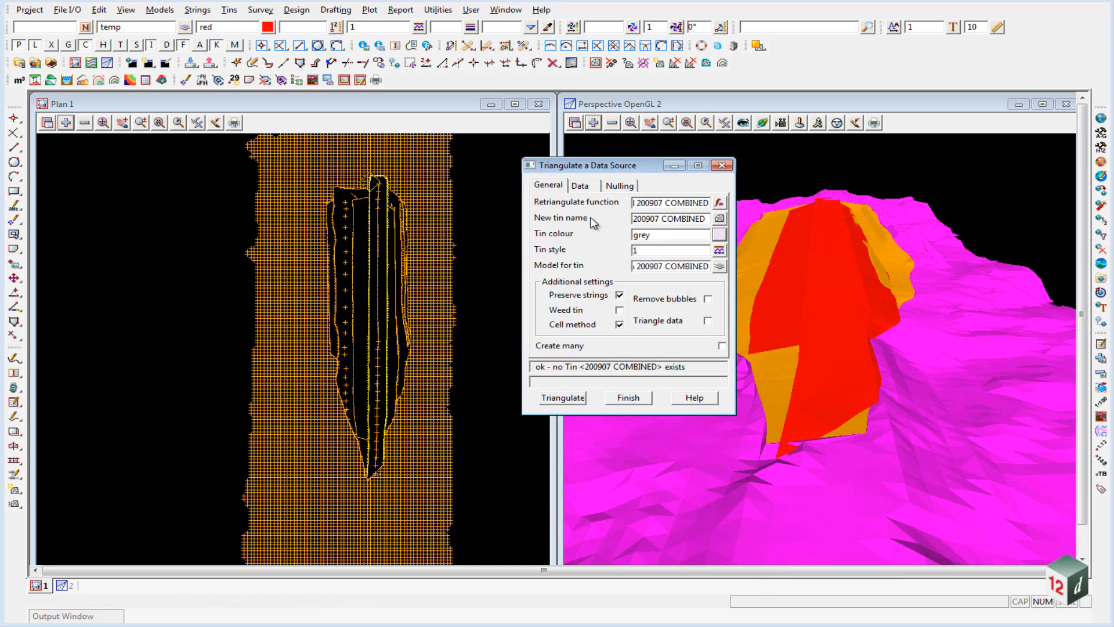
# - Choose view 1 as the data source and triangulate it into the new tin
pyautogui.click(581, 184)
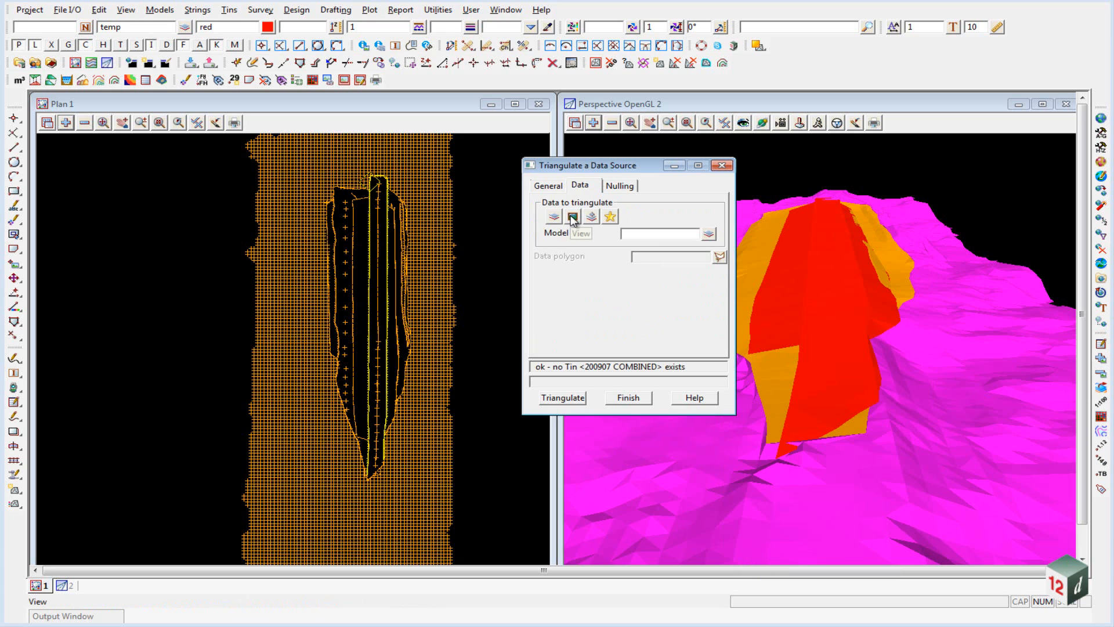
pyautogui.click(572, 216)
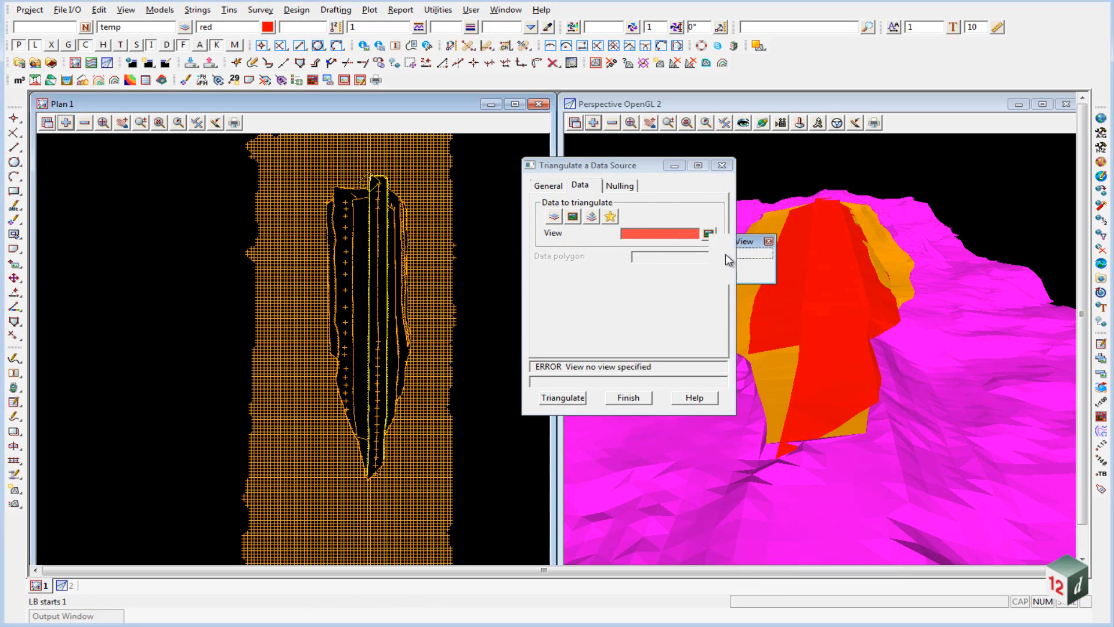
pyautogui.click(617, 185)
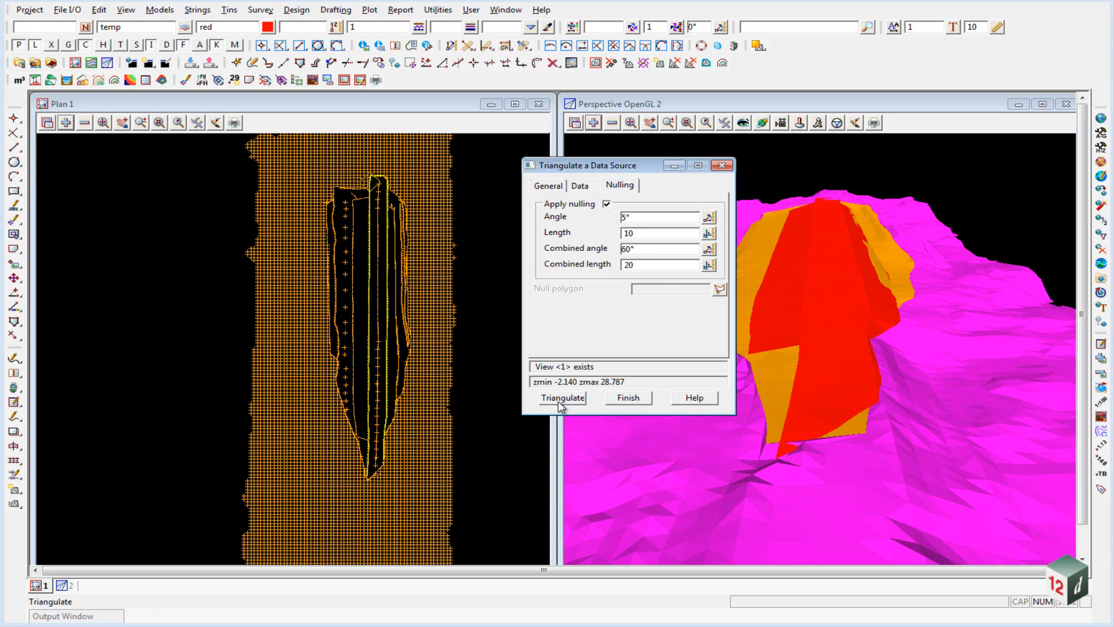
pyautogui.click(562, 397)
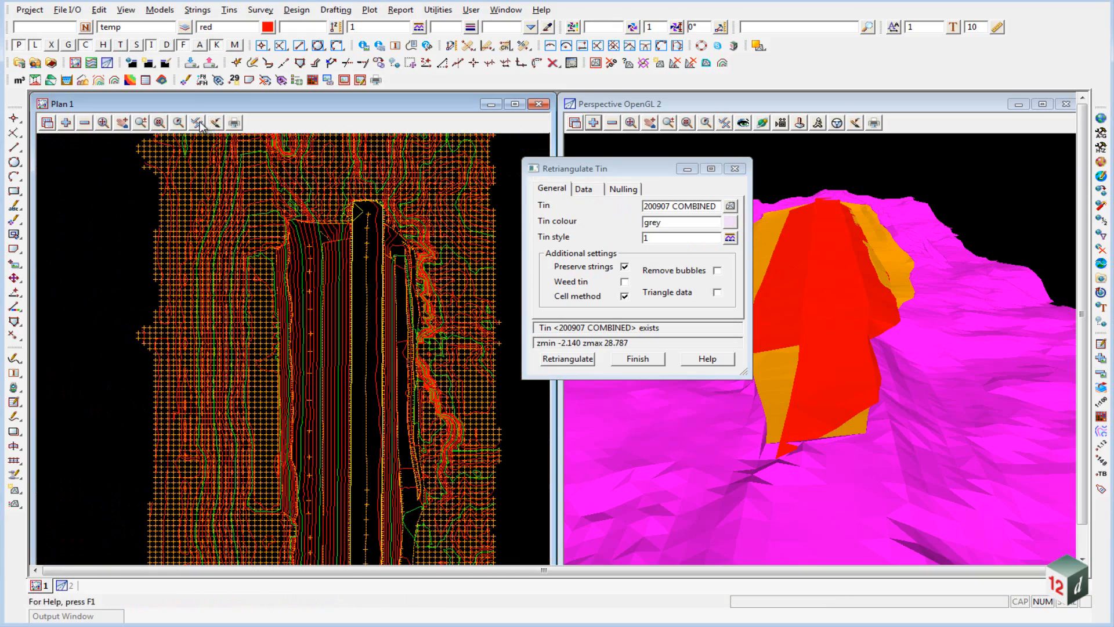
# - Turn tin contours off in the plan view so 200907 COMBINED shows as triangles
pyautogui.click(198, 122)
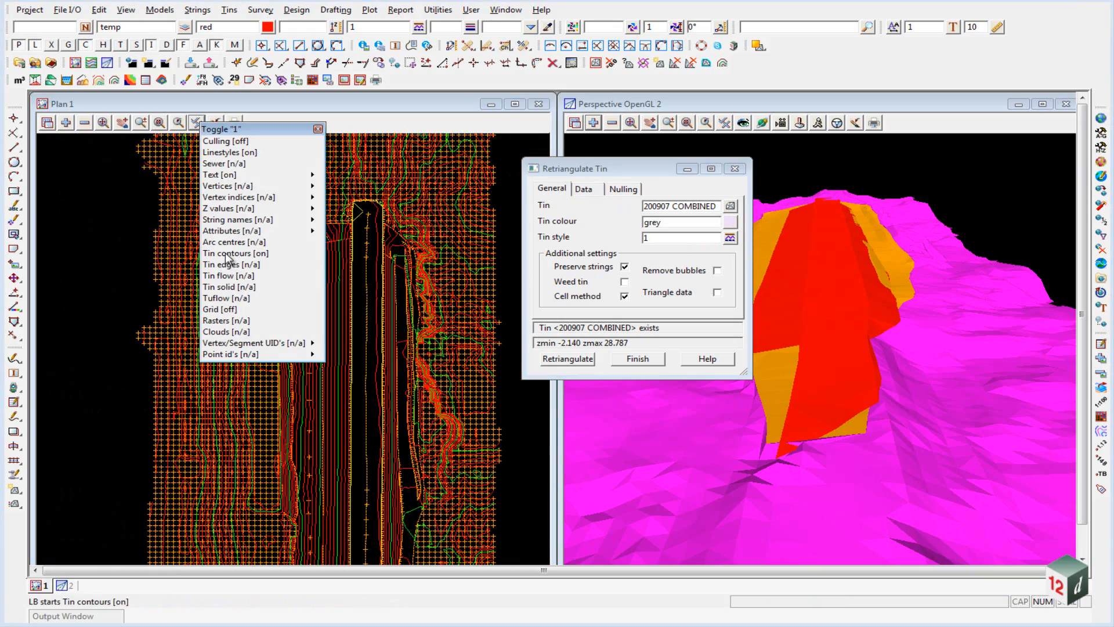
pyautogui.click(228, 264)
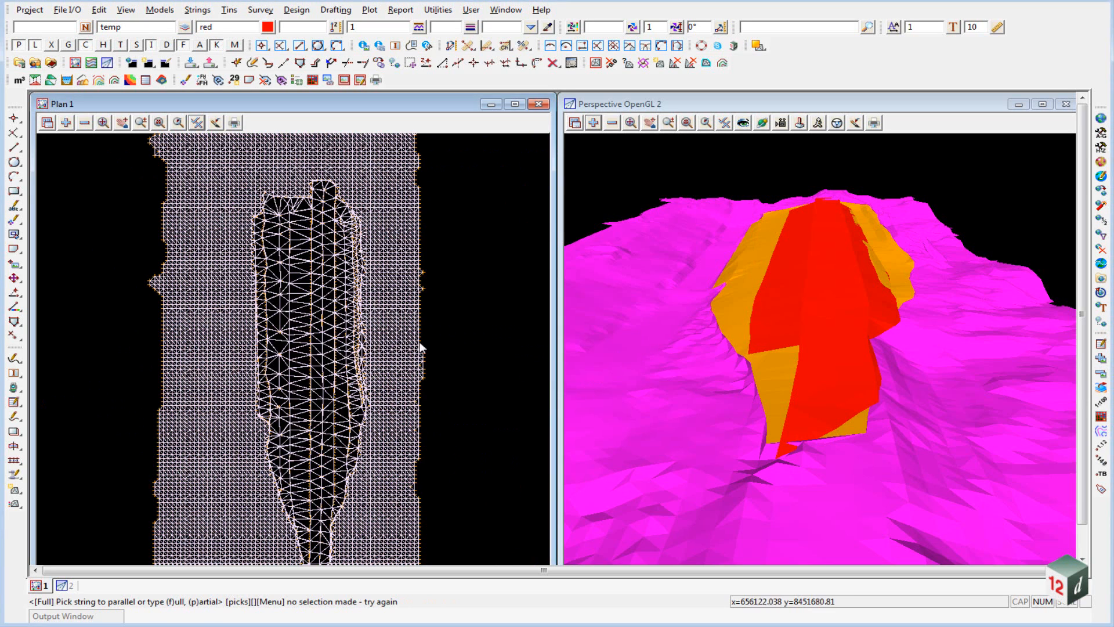
pyautogui.moveTo(304, 227)
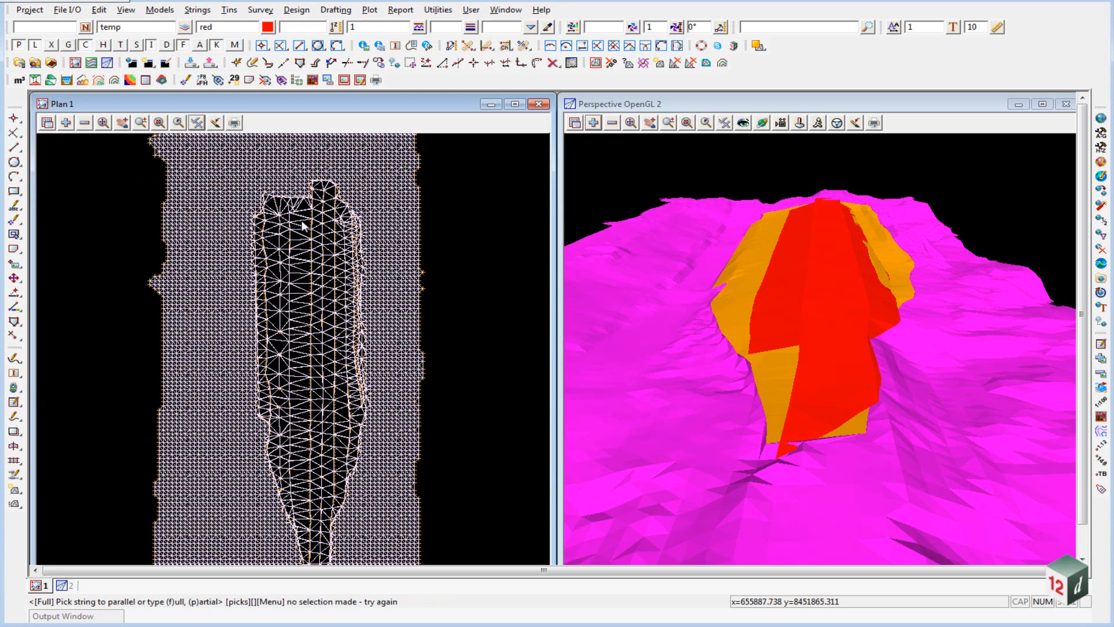
pyautogui.moveTo(342, 189)
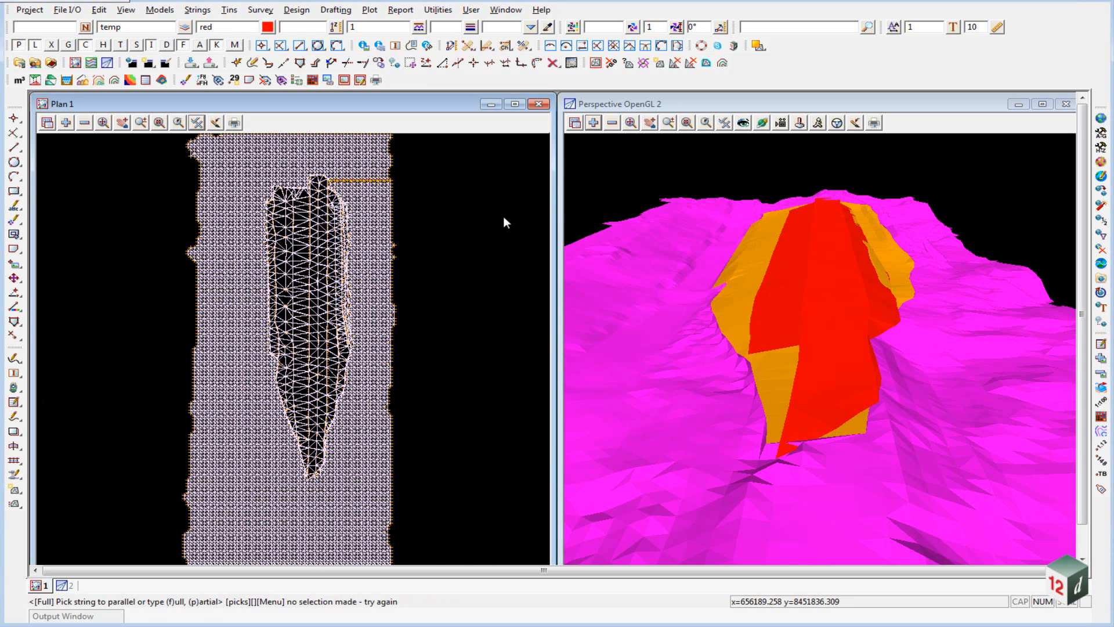
pyautogui.click(228, 9)
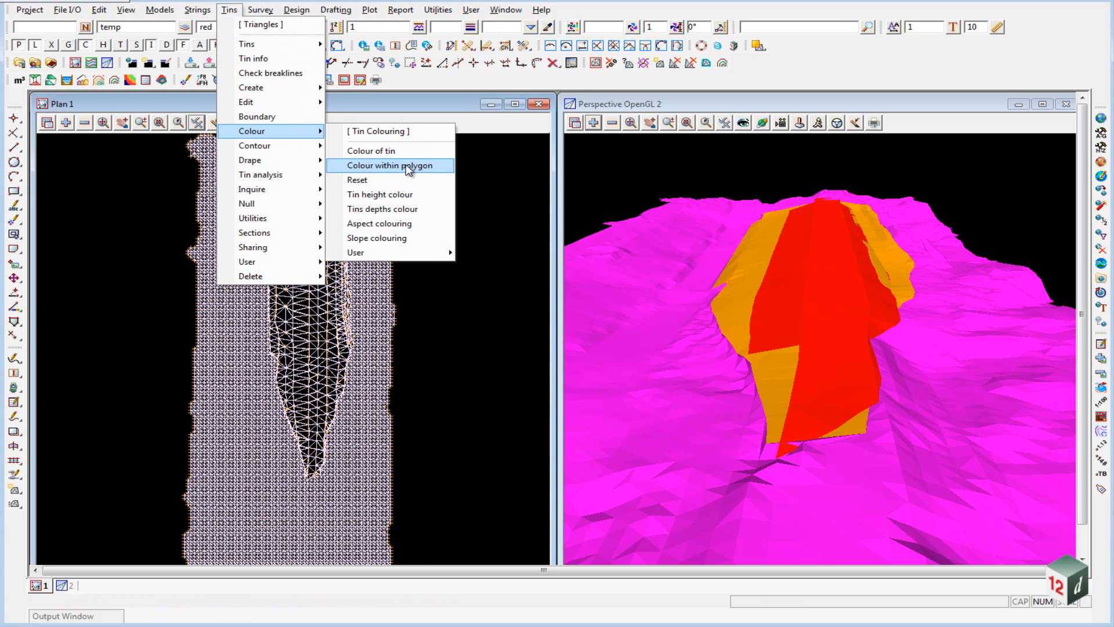
# - Set Colour within polygon for tin 200907 COMBINED to red, colouring on accept of polygon
pyautogui.click(390, 165)
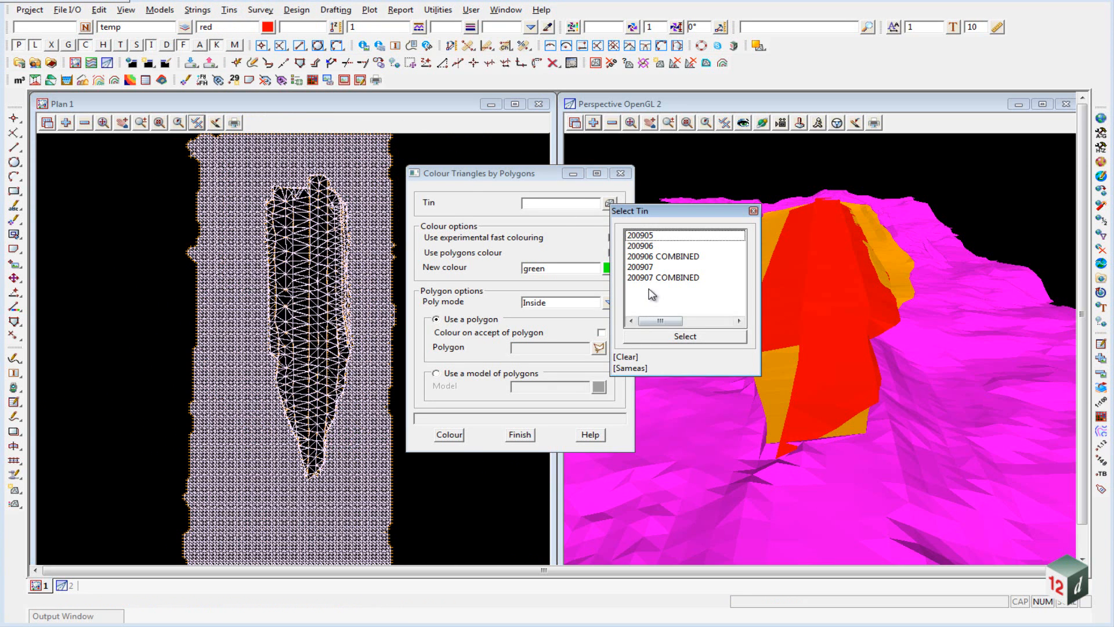
pyautogui.click(683, 337)
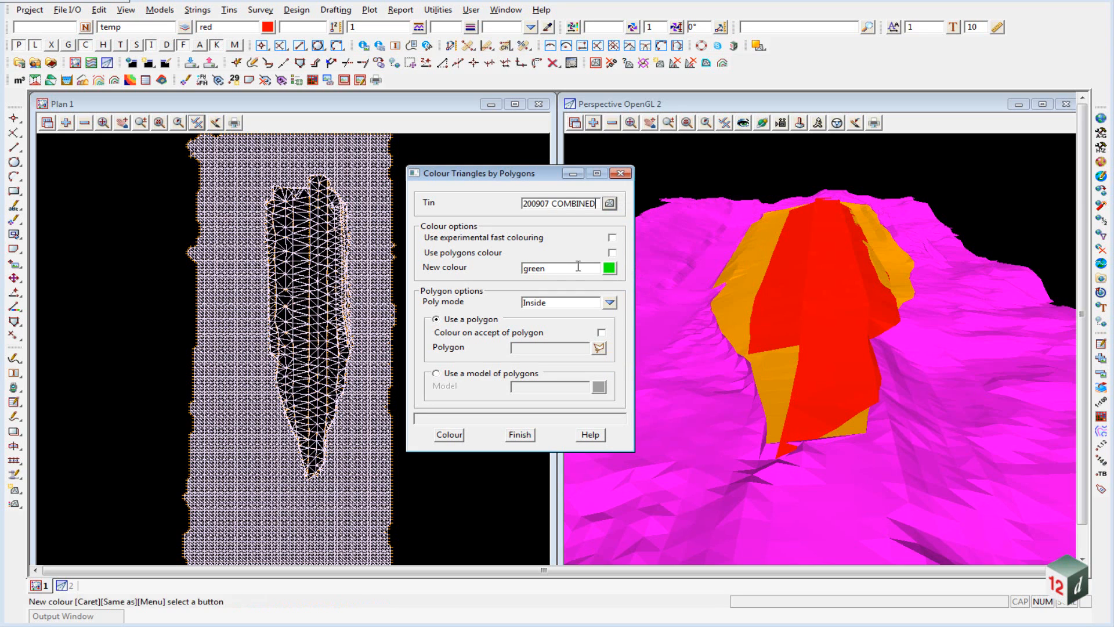
pyautogui.moveTo(609, 253)
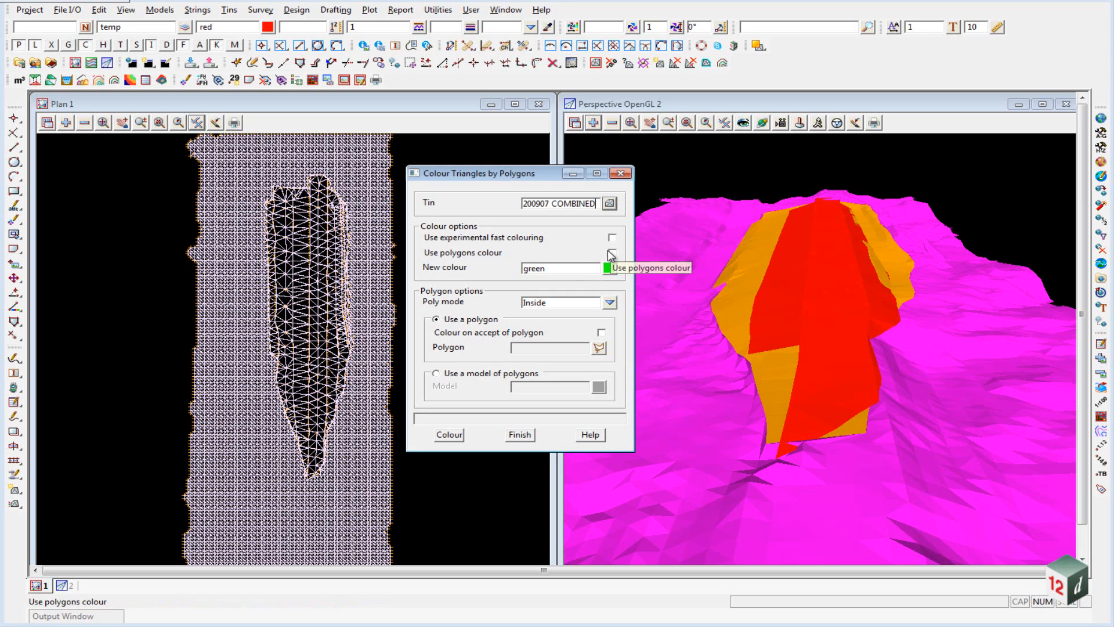
pyautogui.moveTo(611, 268)
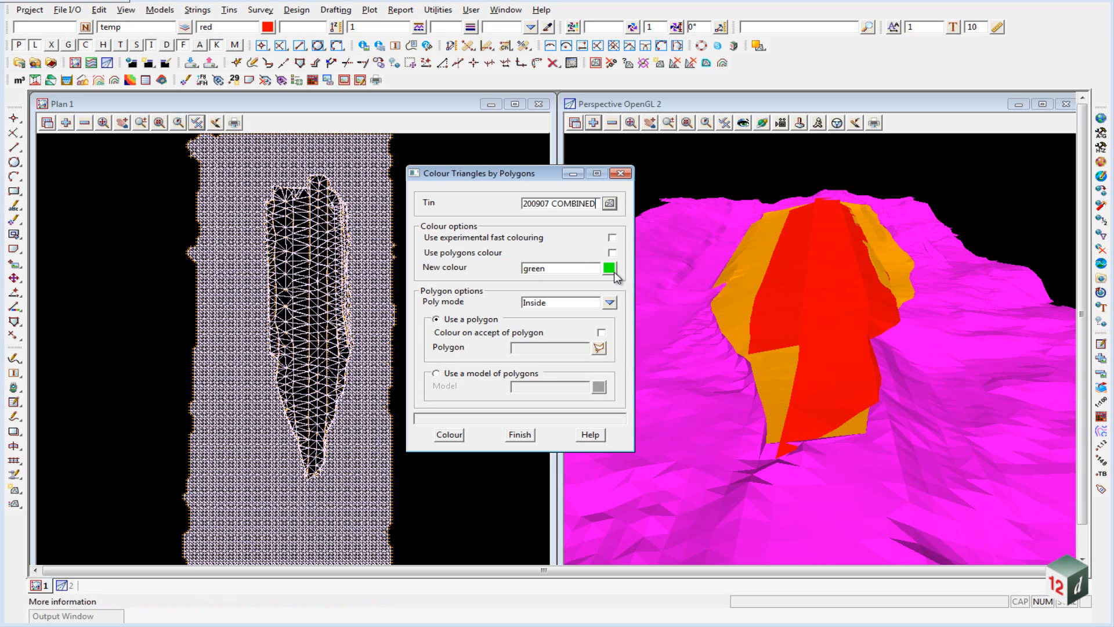
pyautogui.click(609, 268)
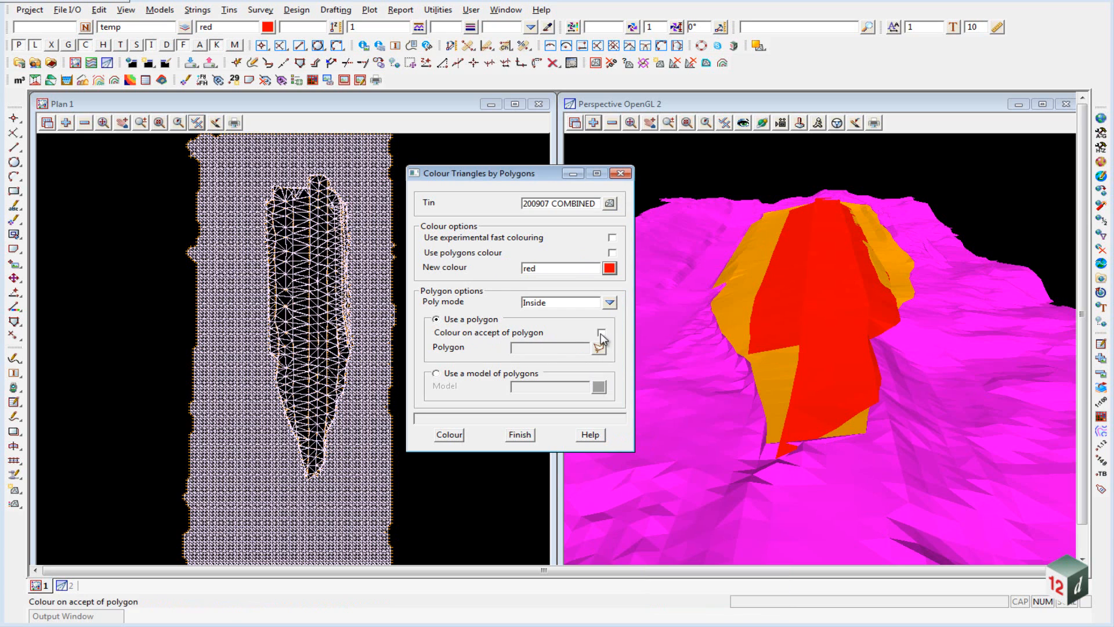
pyautogui.click(600, 347)
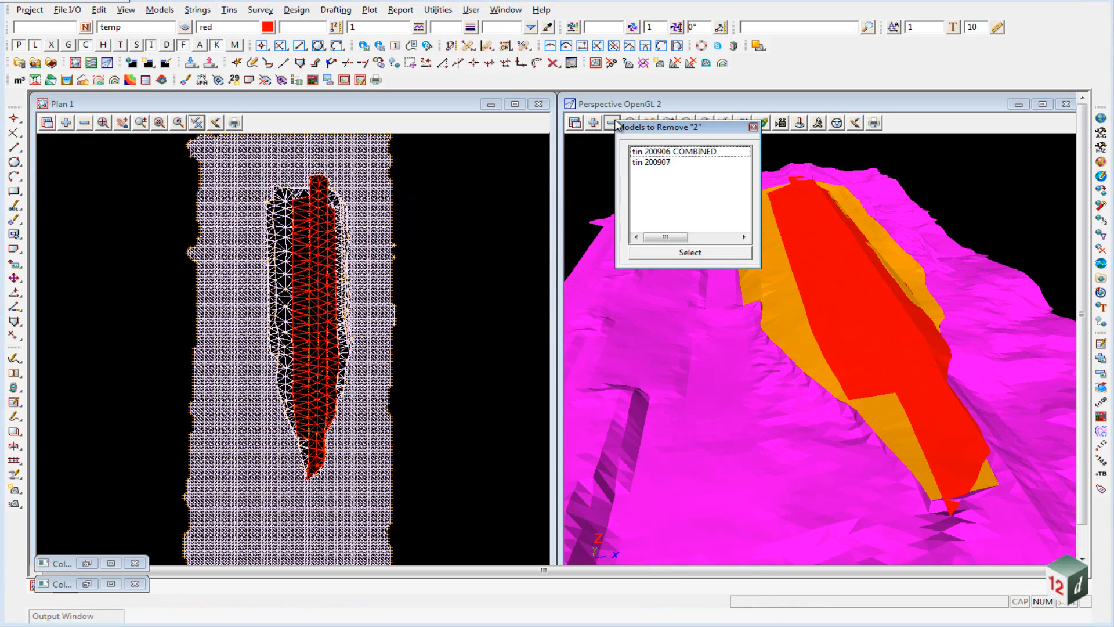
# - Swap tin 200906 COMBINED for 200907 COMBINED in the perspective view
pyautogui.click(679, 151)
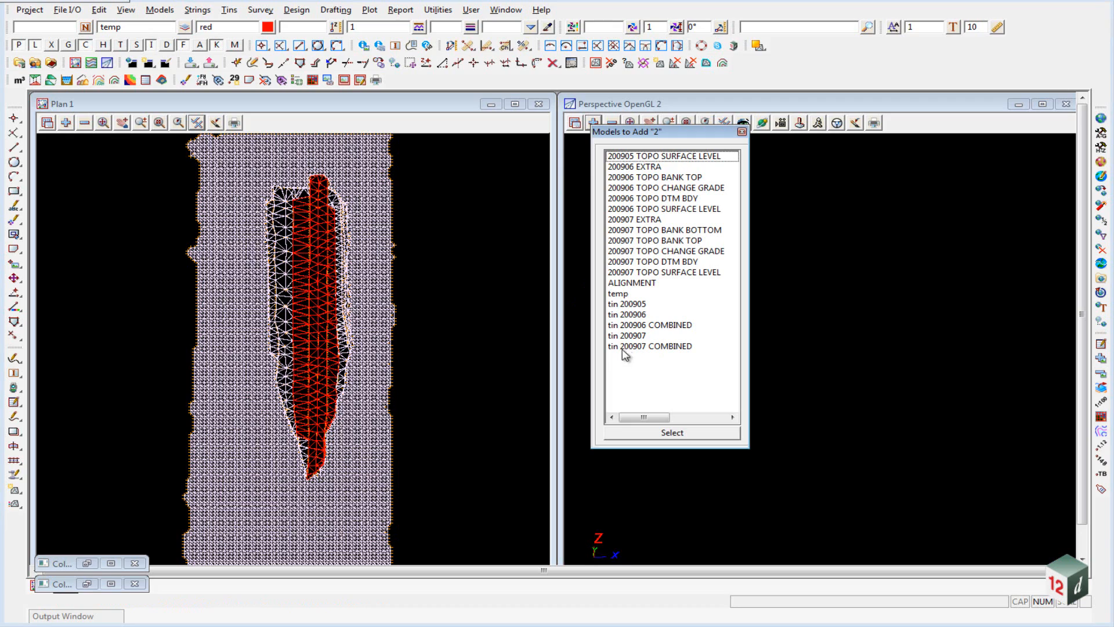
pyautogui.click(669, 432)
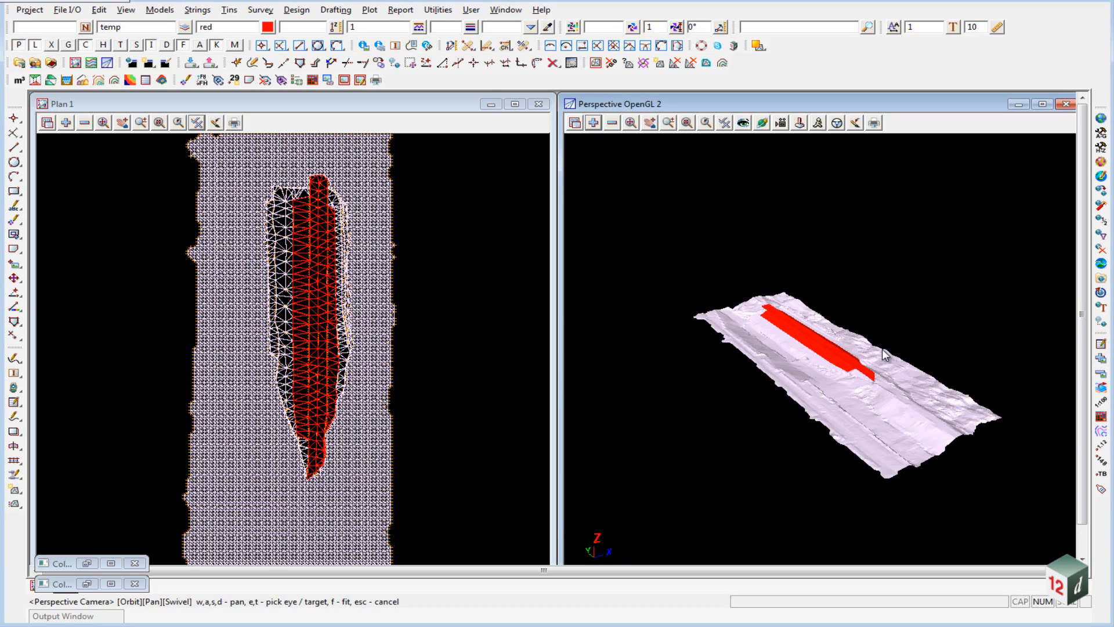